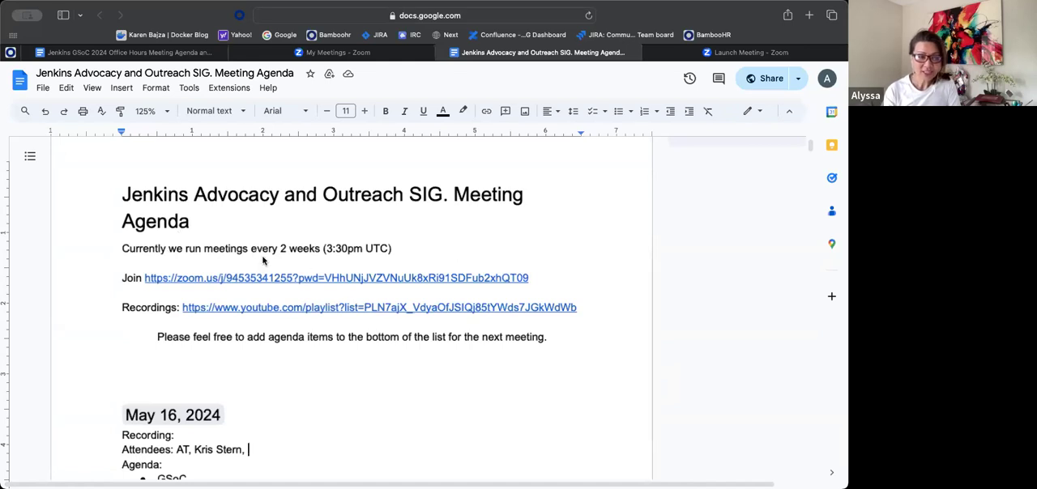
{"action": "mouse_move", "coordinate": [363, 320]}
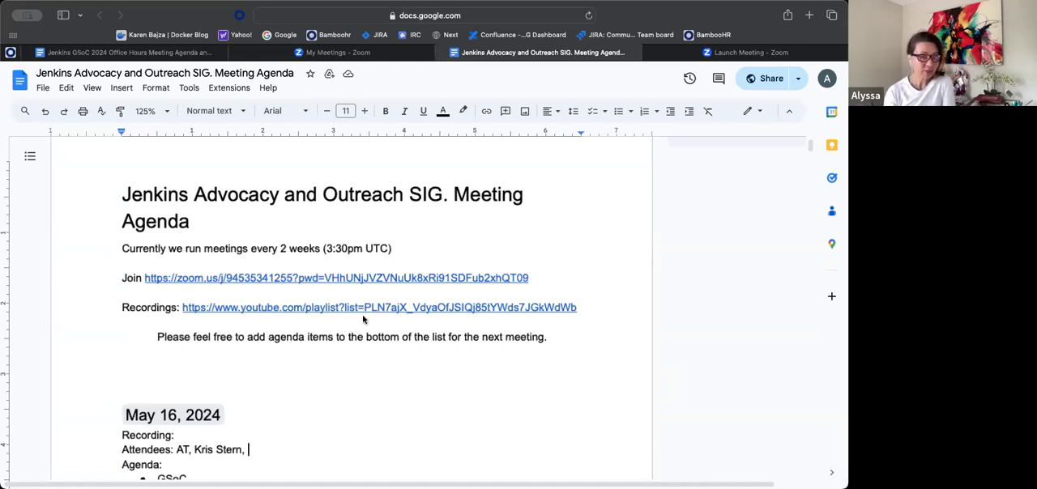
{"action": "scroll", "scroll_direction": "down", "scroll_amount": 3}
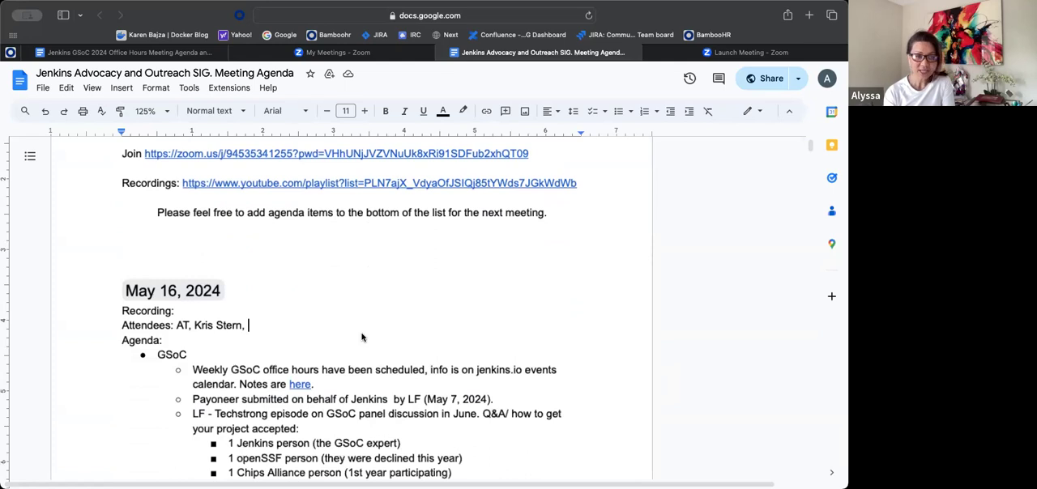
{"action": "scroll", "scroll_direction": "down", "scroll_amount": 3}
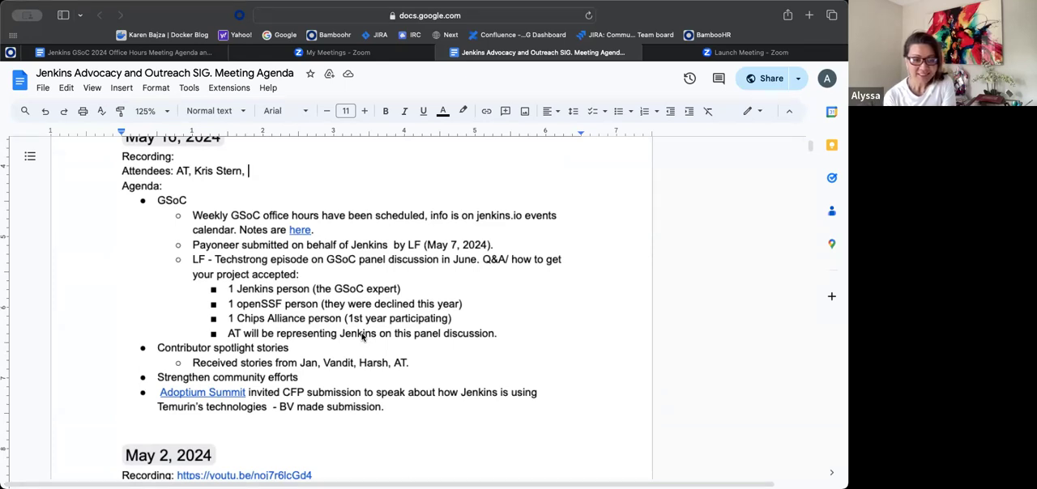
{"action": "mouse_move", "coordinate": [415, 282]}
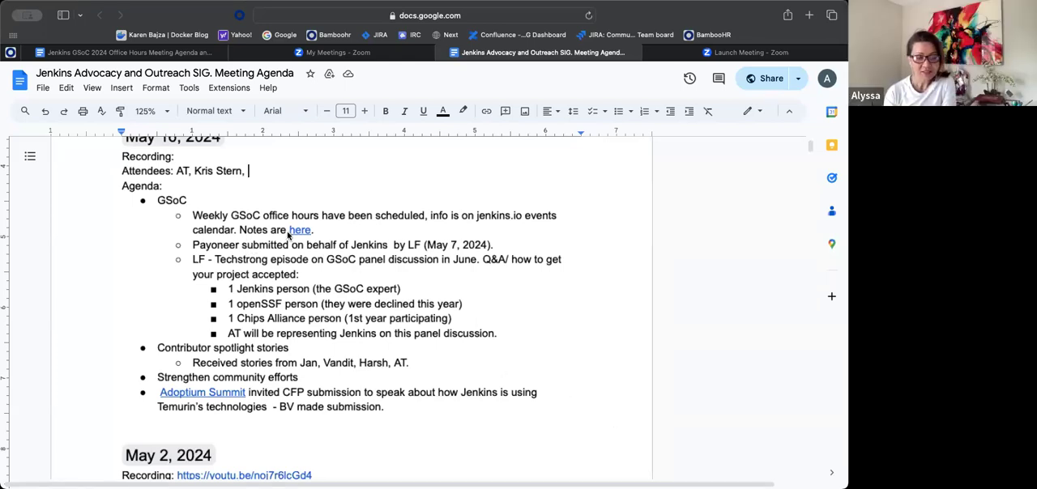
{"action": "mouse_move", "coordinate": [352, 226]}
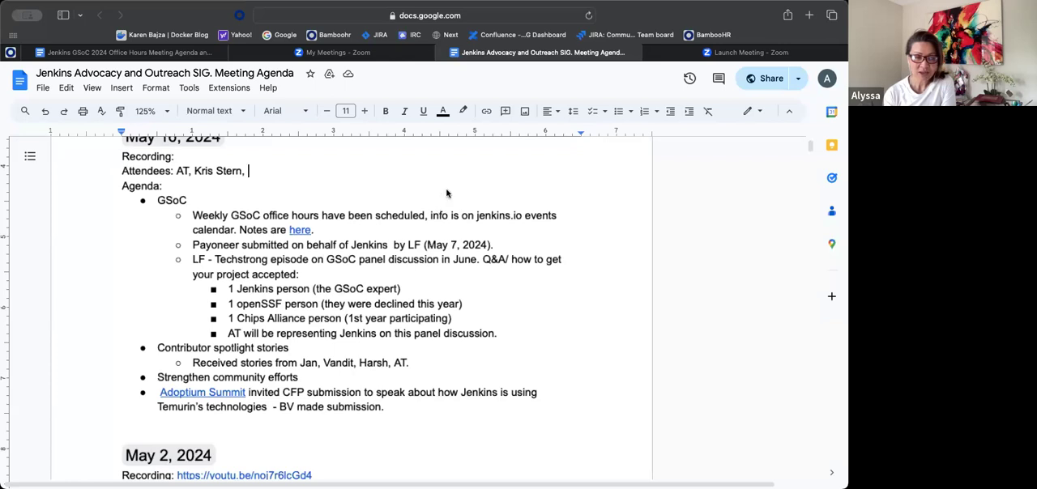
{"action": "mouse_move", "coordinate": [451, 228]}
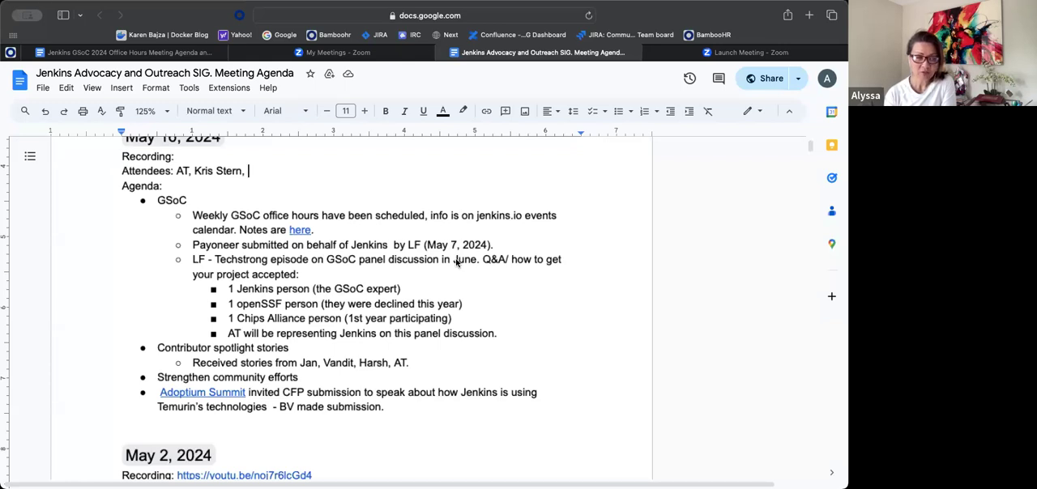
{"action": "mouse_move", "coordinate": [460, 297]}
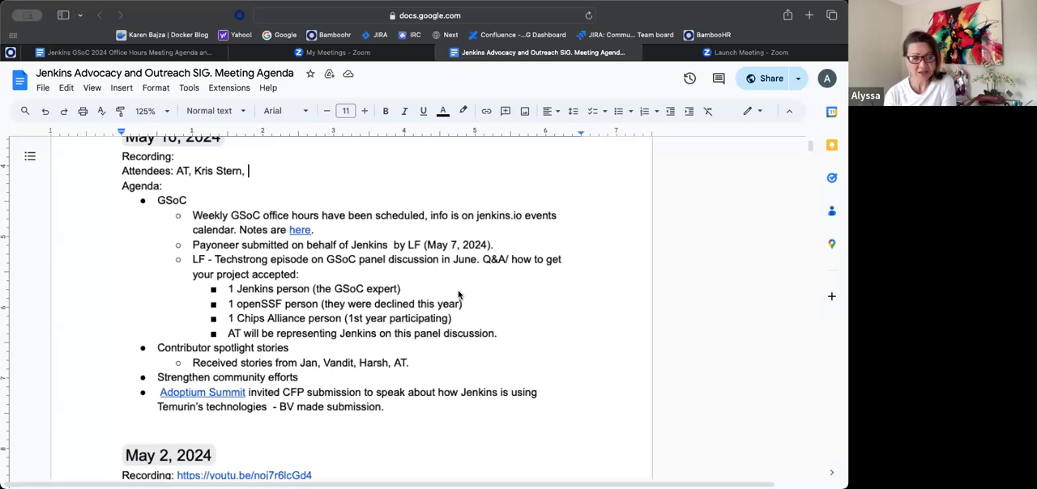
{"action": "mouse_move", "coordinate": [448, 273]}
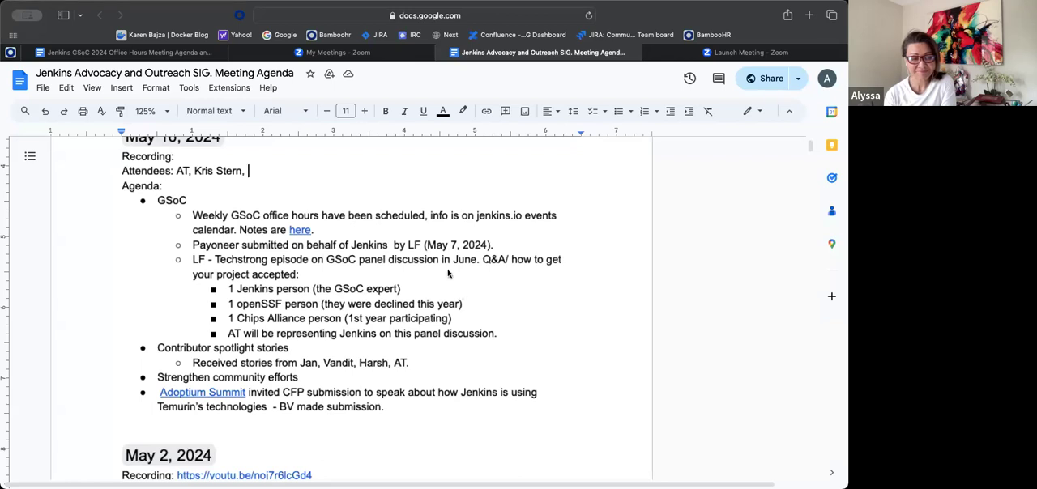
{"action": "mouse_move", "coordinate": [304, 276]}
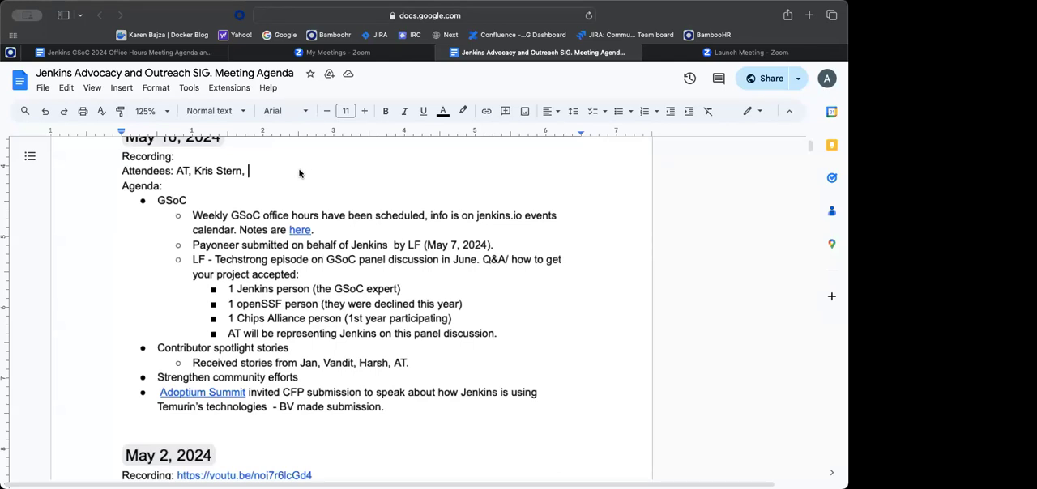
{"action": "type", "text": "Jean-"}
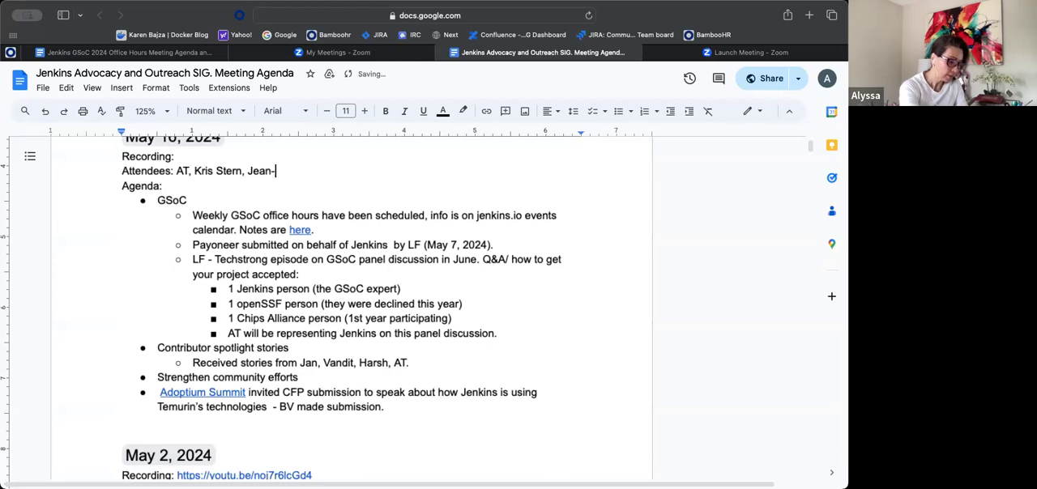
{"action": "type", "text": "Marc"}
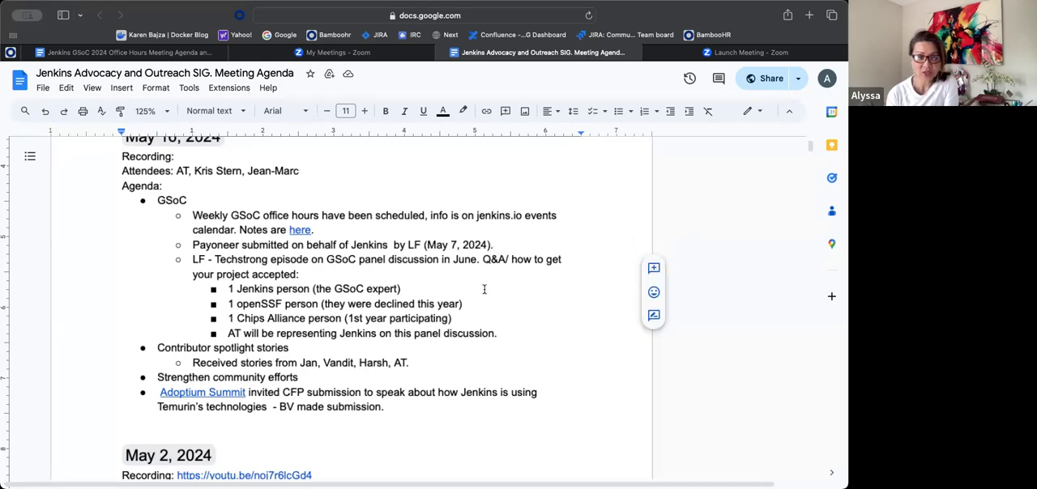
{"action": "mouse_move", "coordinate": [462, 283]}
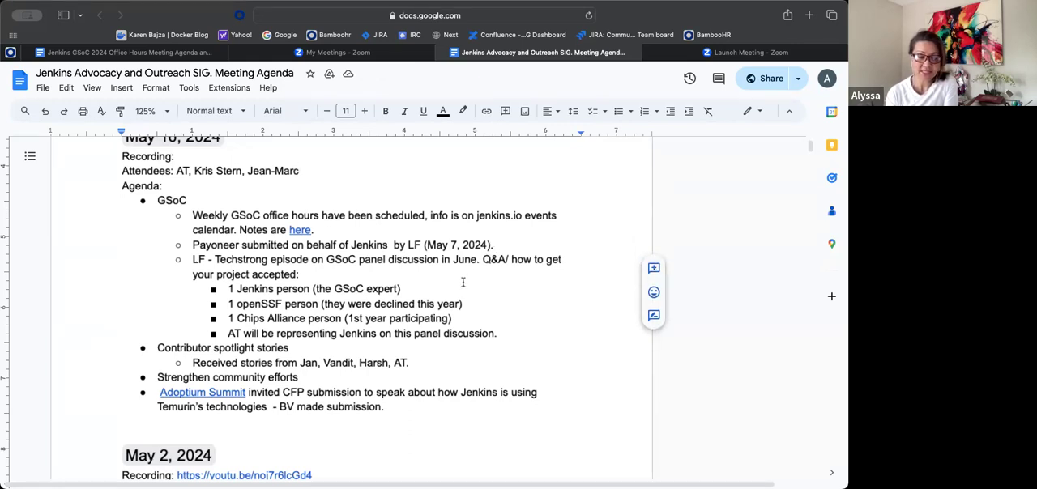
{"action": "mouse_move", "coordinate": [499, 296]}
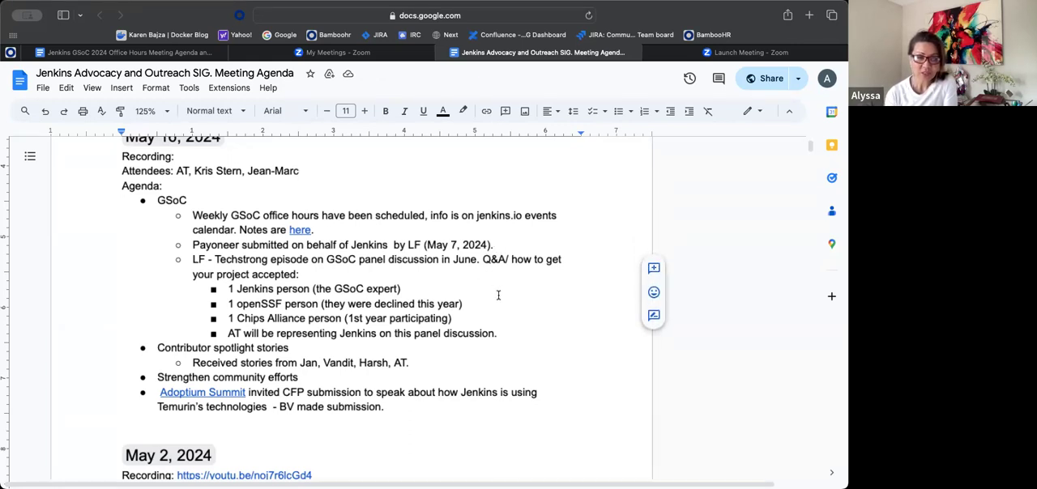
{"action": "mouse_move", "coordinate": [499, 307]}
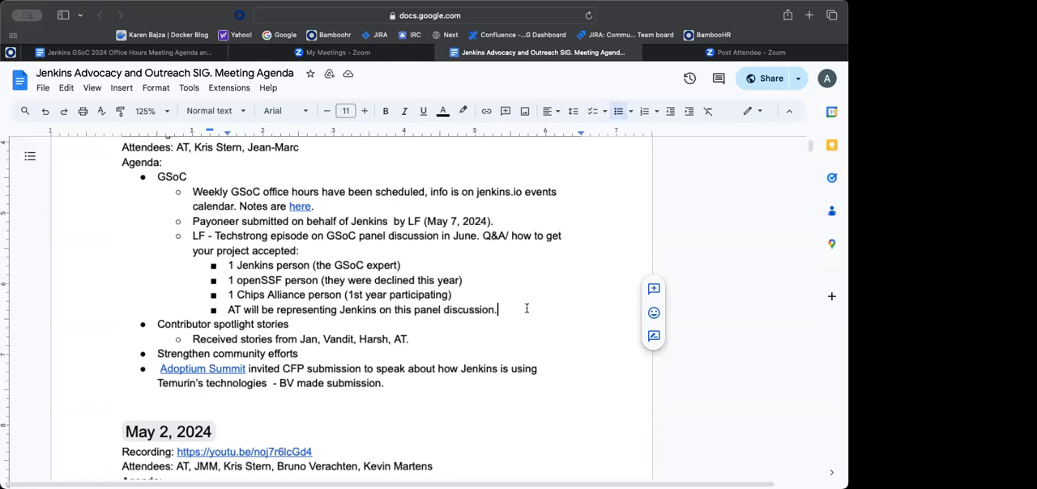
Add the note 'KS: progress wise, we're on track' below the panel discussion bullet.
{"action": "key", "text": "enter"}
{"action": "type", "text": "KS:"}
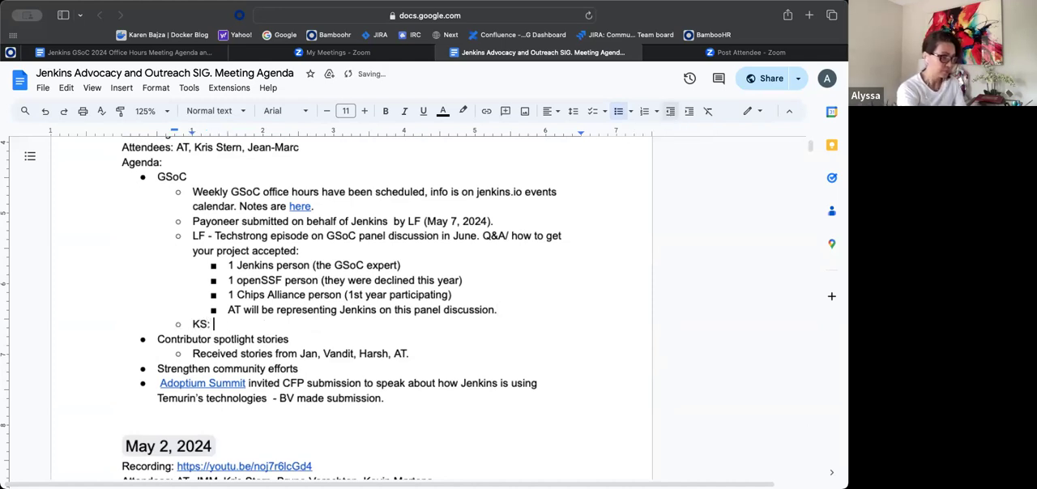
{"action": "type", "text": "progress"}
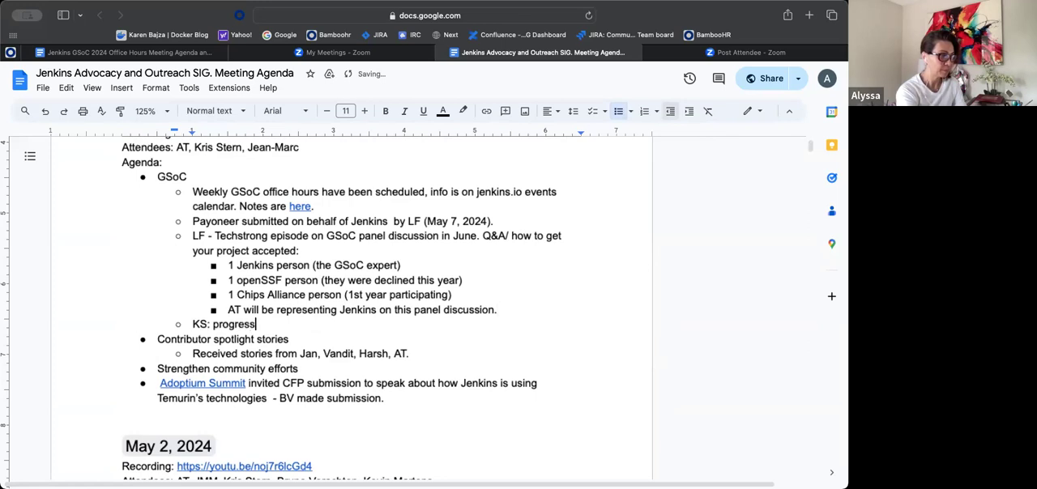
{"action": "type", "text": "wise"}
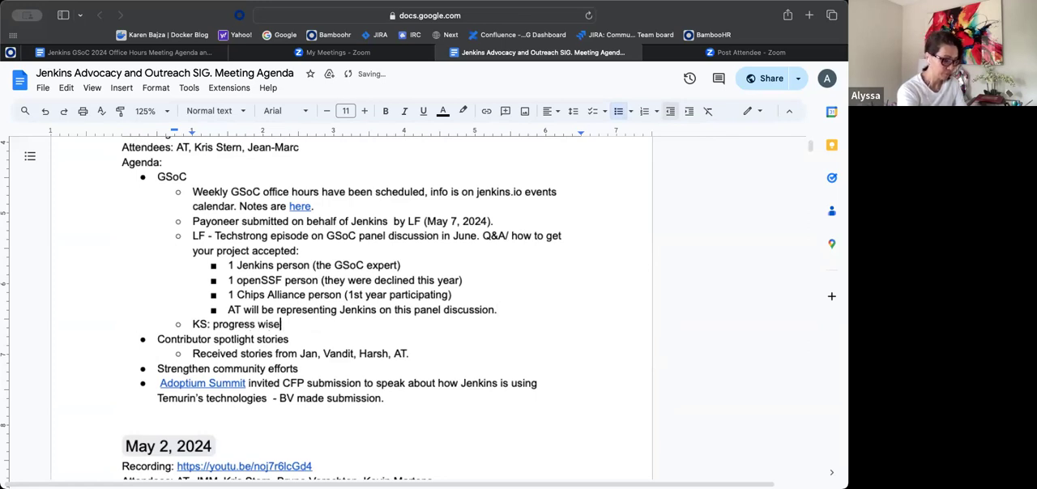
{"action": "type", "text": ", we're on"}
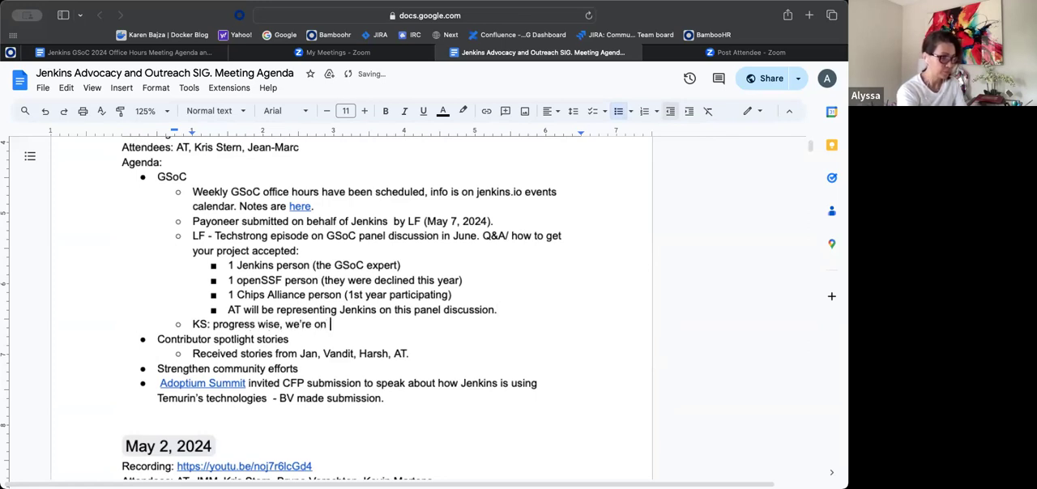
{"action": "type", "text": "track"}
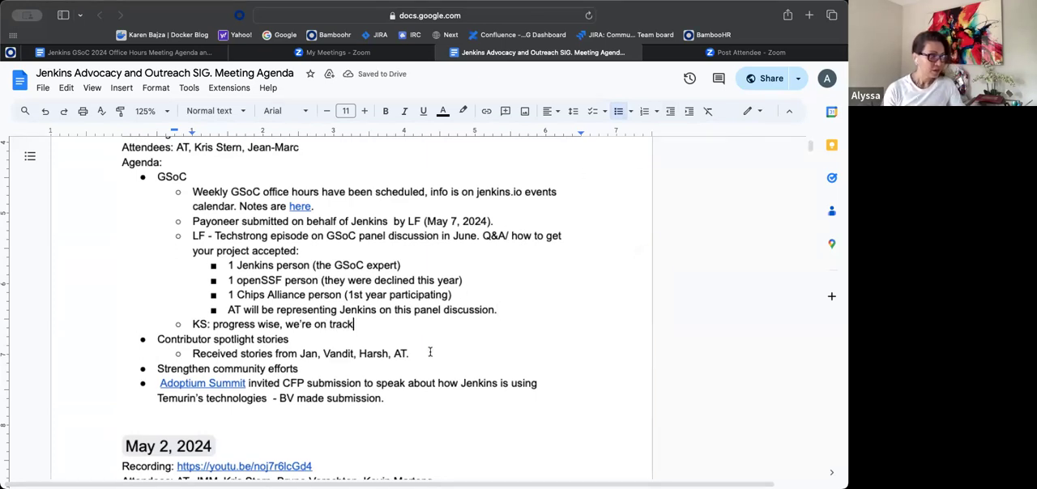
{"action": "scroll", "scroll_direction": "down", "scroll_amount": 3}
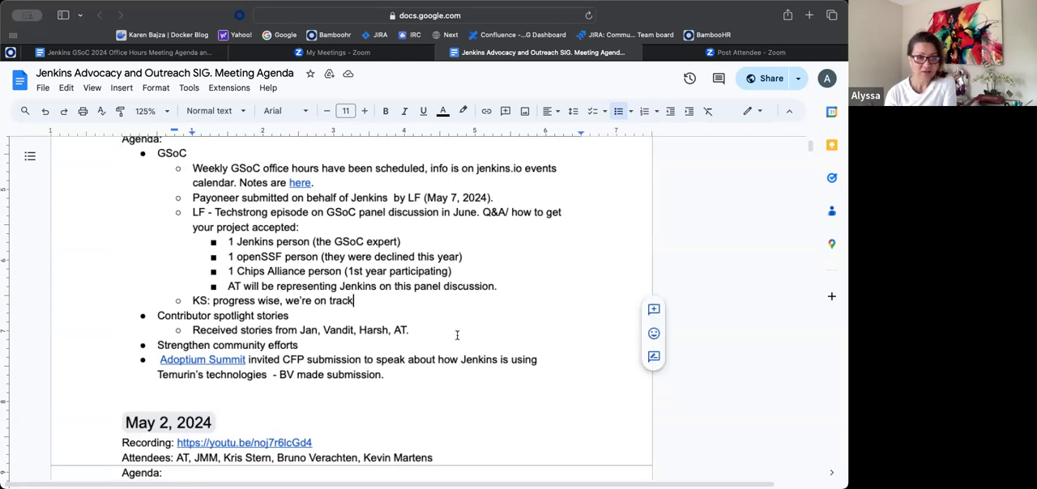
Move Rajiv to its own bullet reading 'KS: suggest story by Rajiv'.
{"action": "scroll", "scroll_direction": "down", "scroll_amount": 3}
{"action": "type", "text": ", R"}
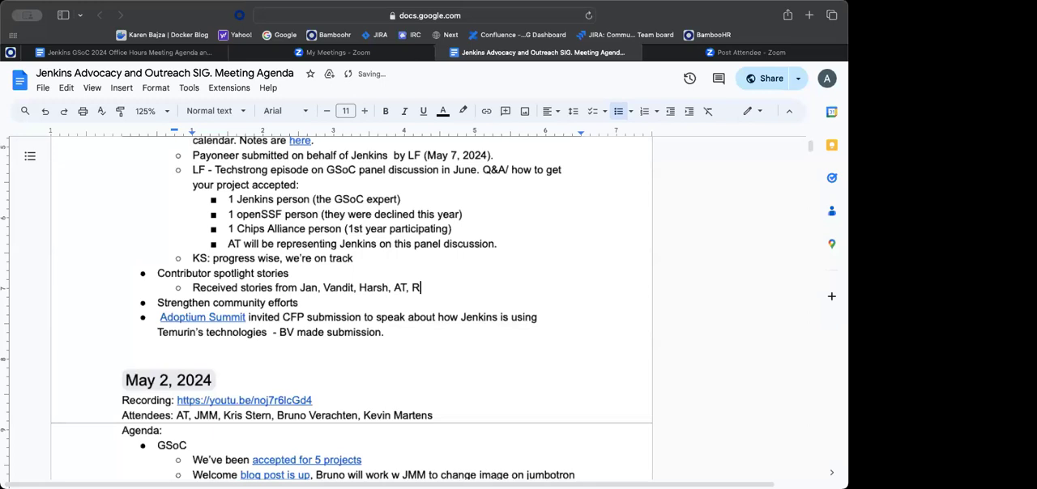
{"action": "type", "text": "ajiv"}
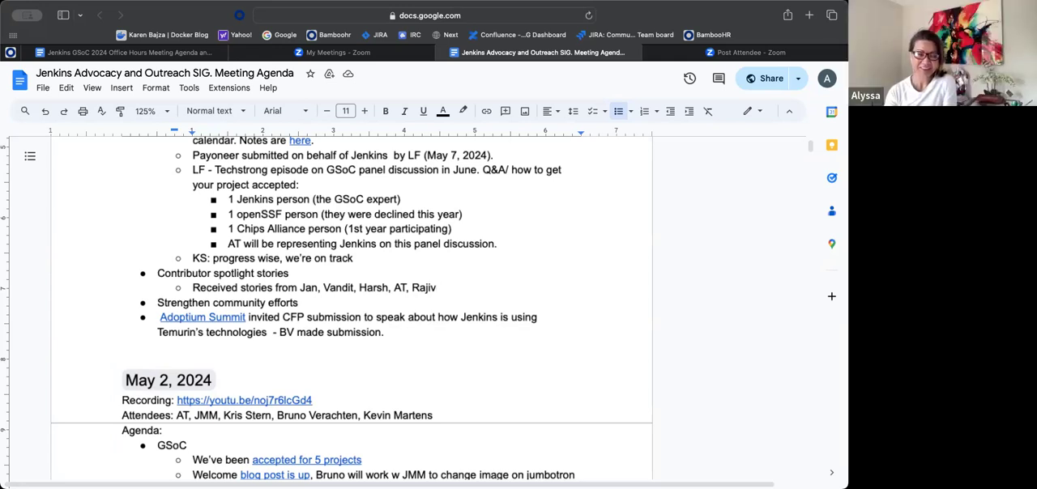
{"action": "double_click", "coordinate": [422, 288]}
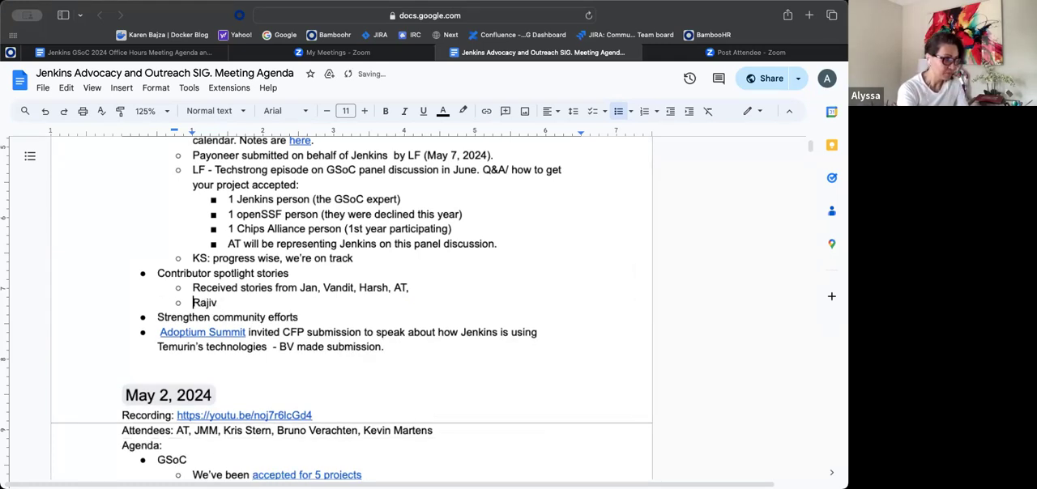
{"action": "type", "text": "KS: suggest"}
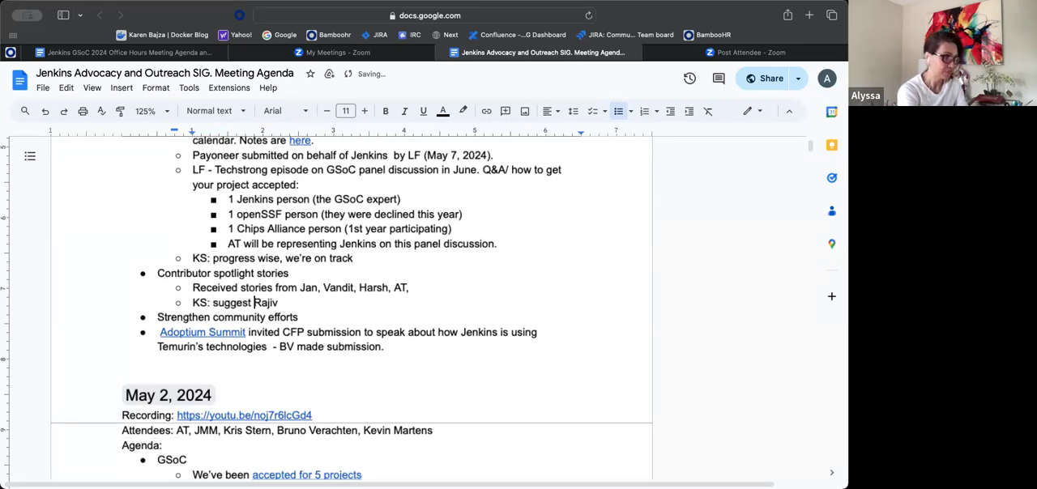
{"action": "type", "text": "s"}
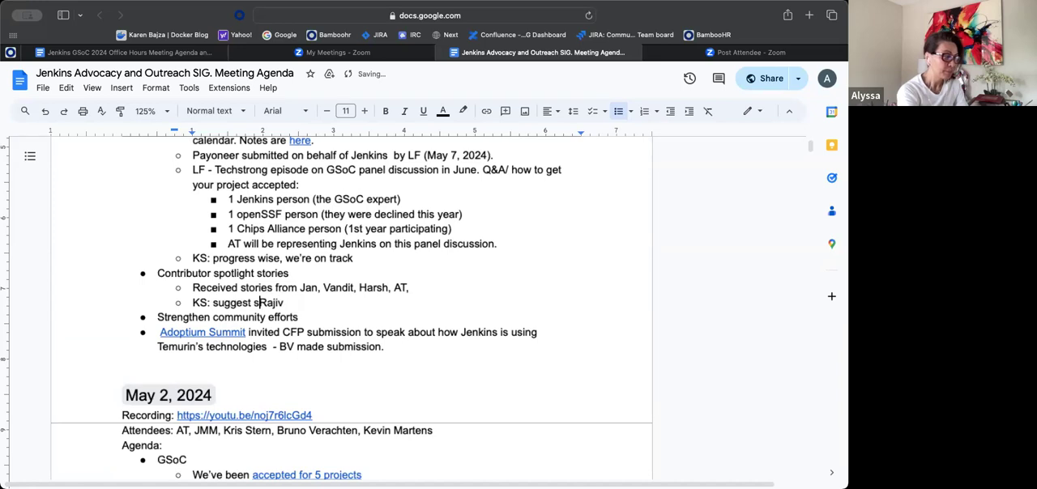
{"action": "type", "text": "story by"}
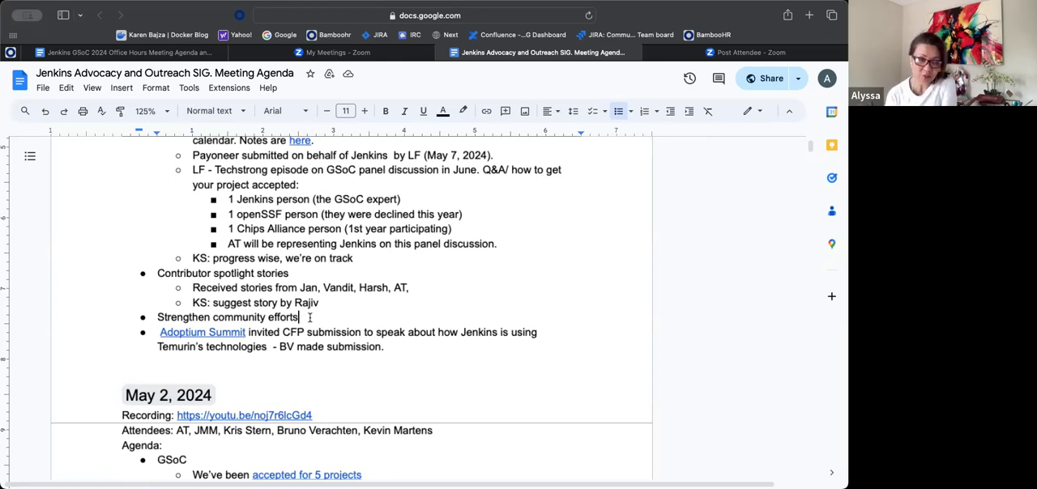
Add an empty sub-point under 'Strengthen community efforts', then view jenkins.io's GSoC 2024 page.
{"action": "scroll", "scroll_direction": "down", "scroll_amount": 3}
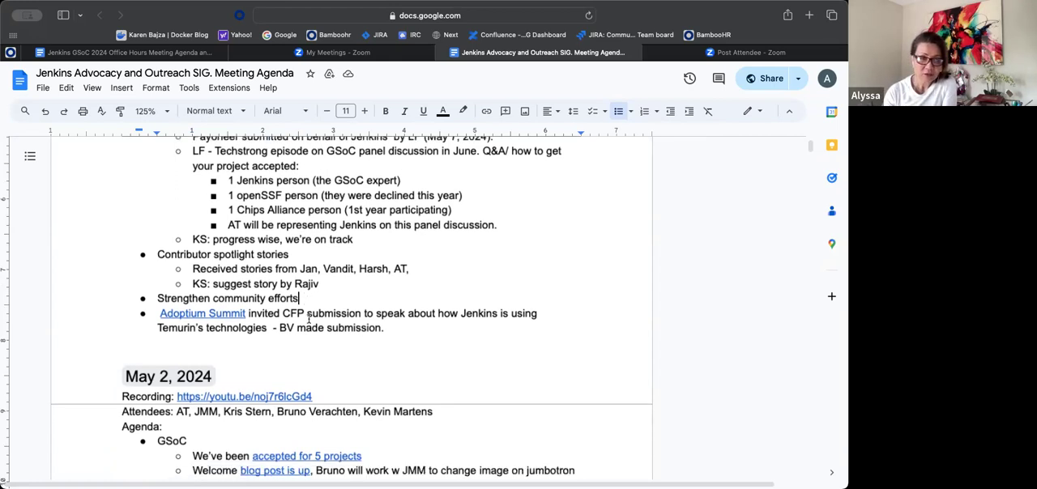
{"action": "scroll", "scroll_direction": "down", "scroll_amount": 3}
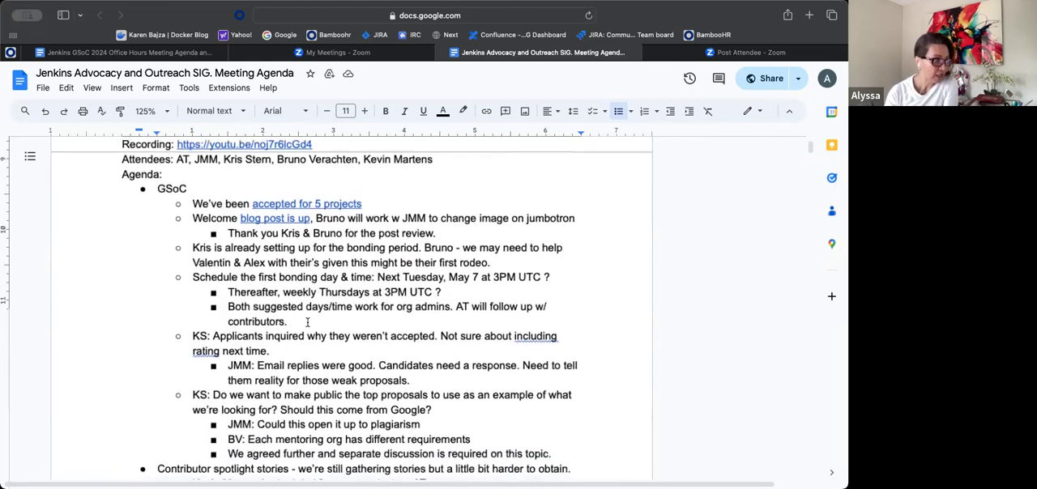
{"action": "scroll", "scroll_direction": "down", "scroll_amount": 3}
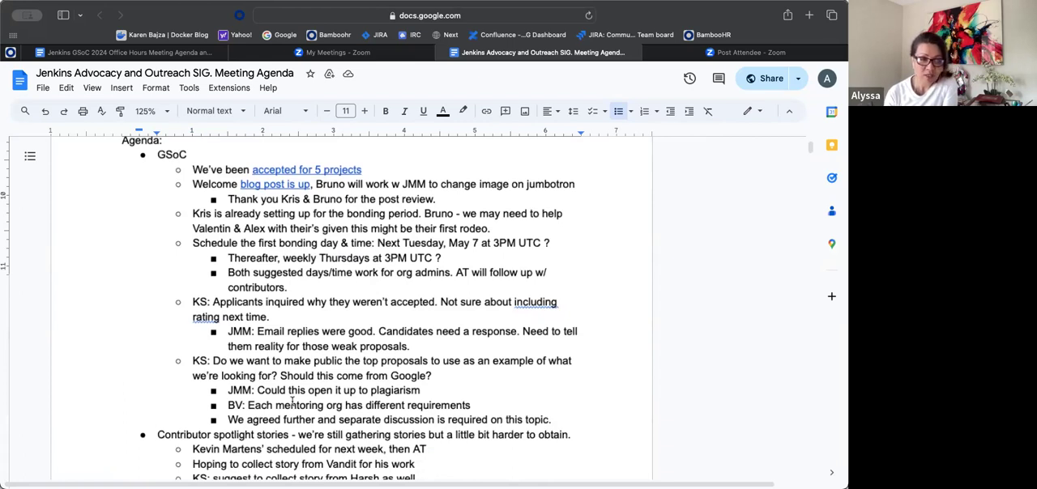
{"action": "mouse_move", "coordinate": [296, 398]}
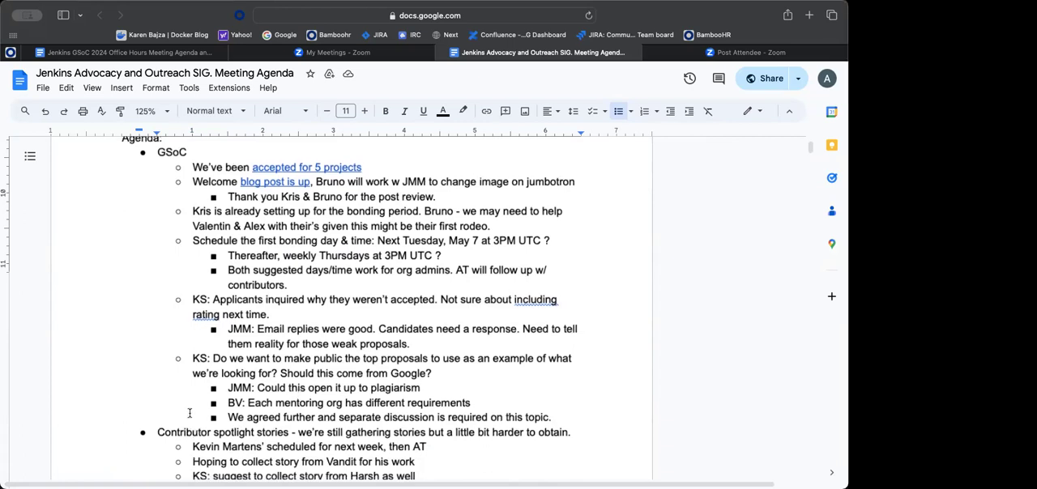
{"action": "scroll", "scroll_direction": "down", "scroll_amount": 3}
{"action": "type", "text": "Strengthen community efforts"}
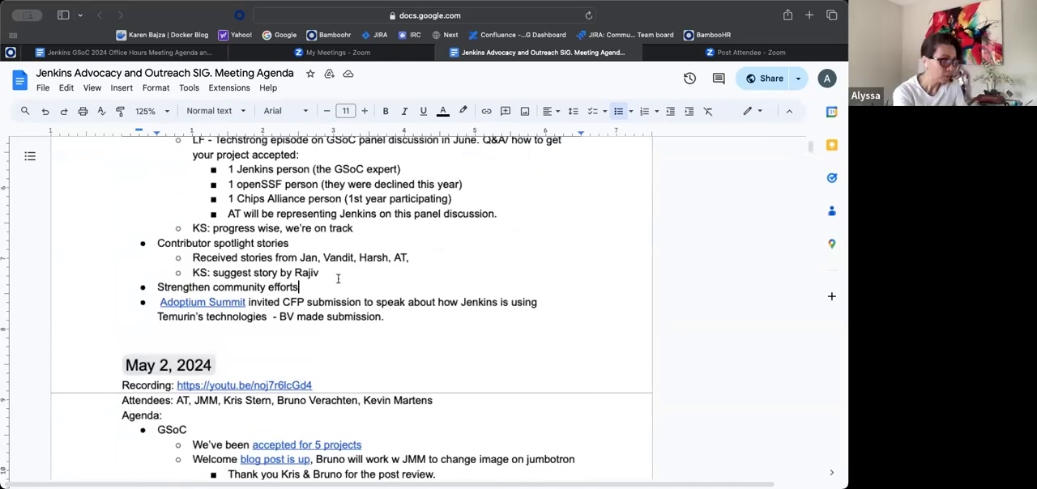
{"action": "key", "text": "enter"}
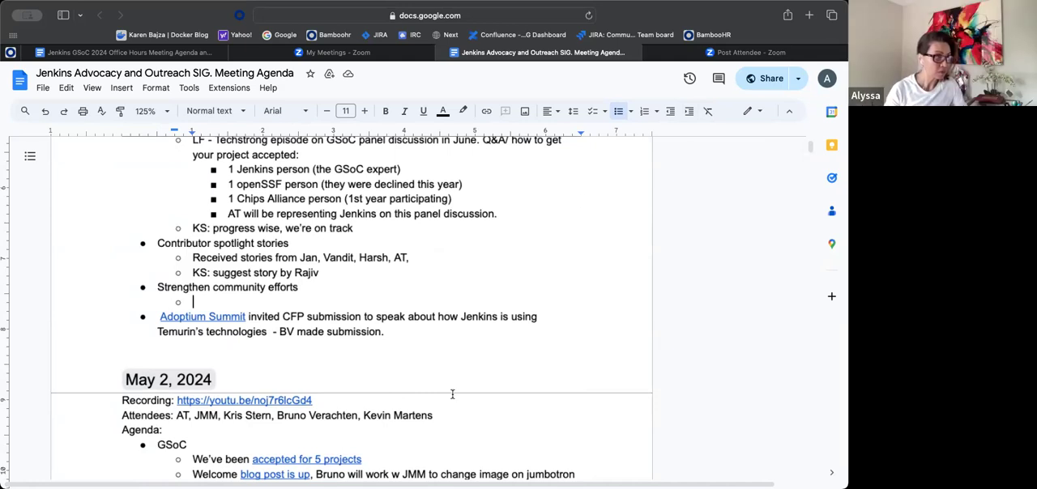
{"action": "scroll", "scroll_direction": "down", "scroll_amount": 3}
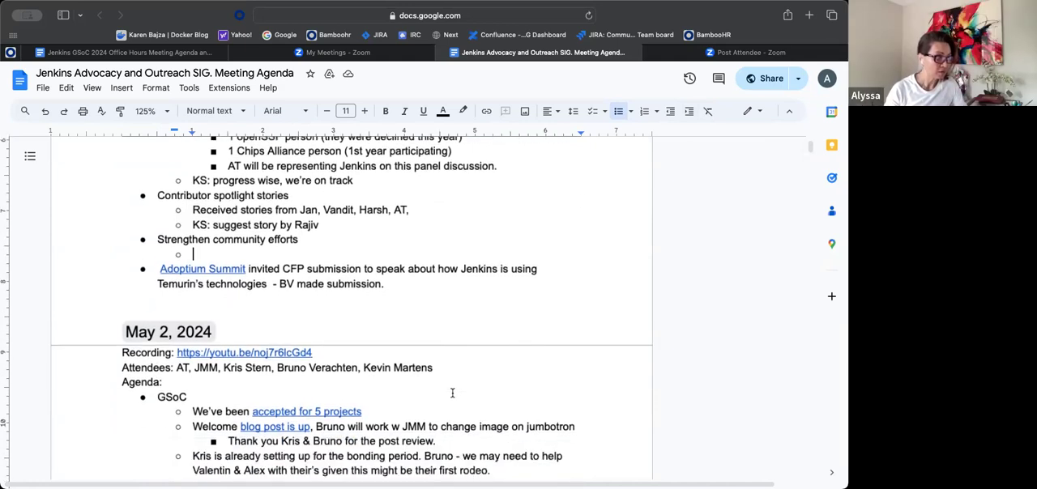
{"action": "scroll", "scroll_direction": "down", "scroll_amount": 3}
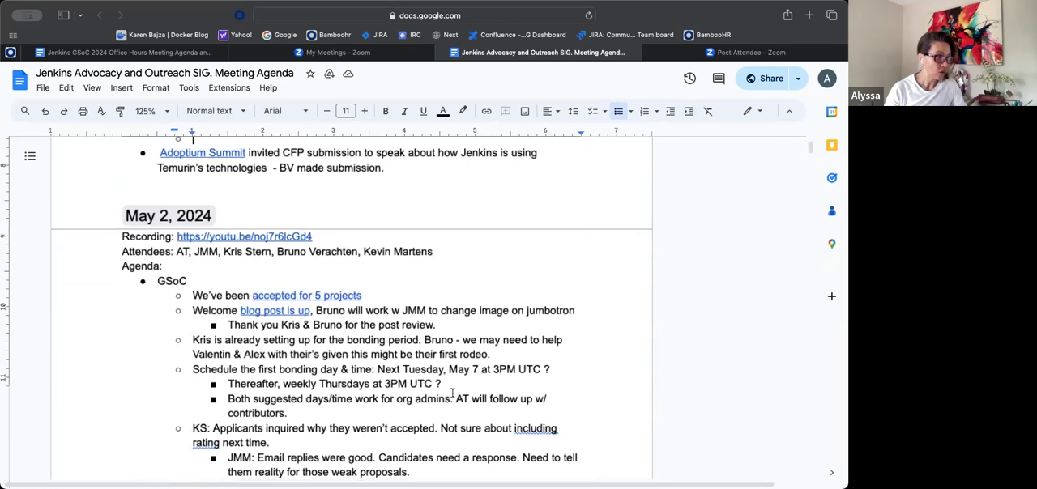
{"action": "scroll", "scroll_direction": "down", "scroll_amount": 3}
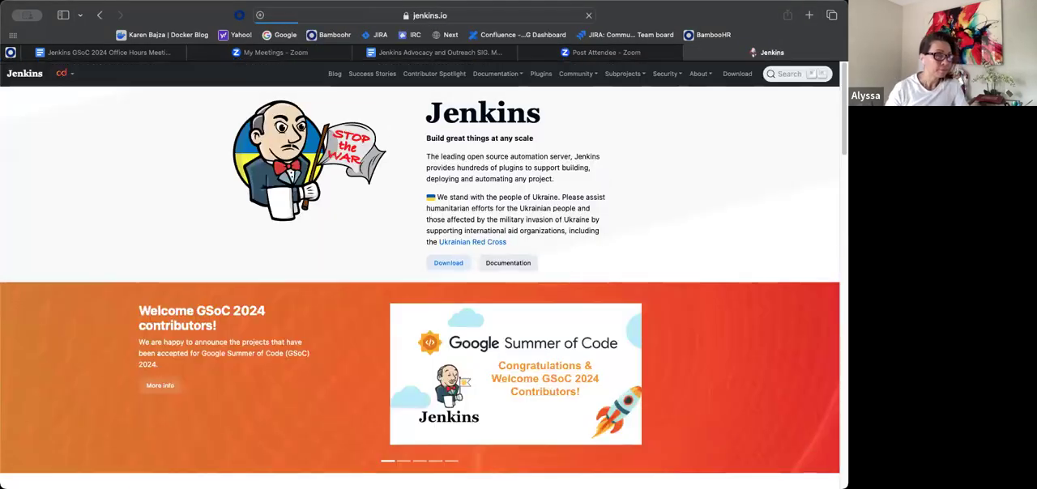
Open the Jenkins Contributor Spotlight page and scroll through it.
{"action": "left_click", "coordinate": [434, 74]}
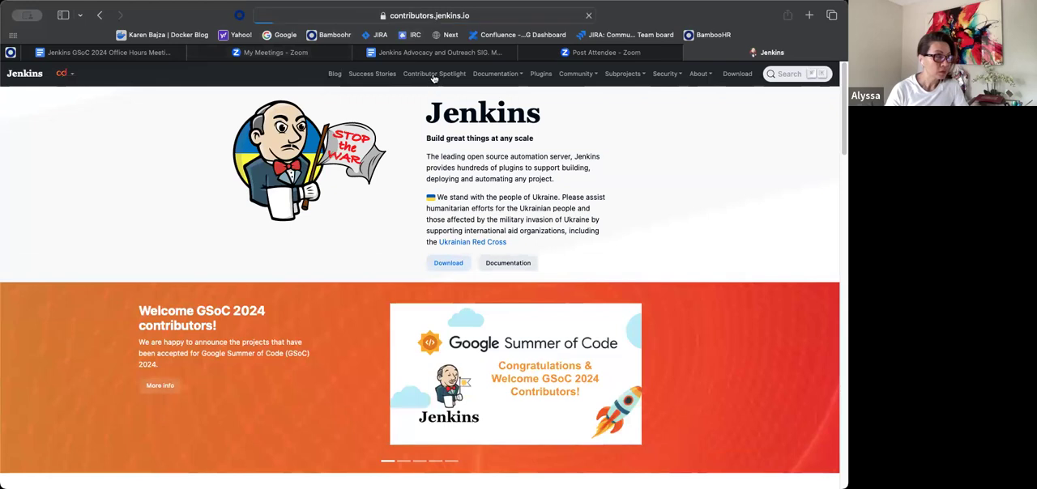
{"action": "left_click", "coordinate": [434, 74]}
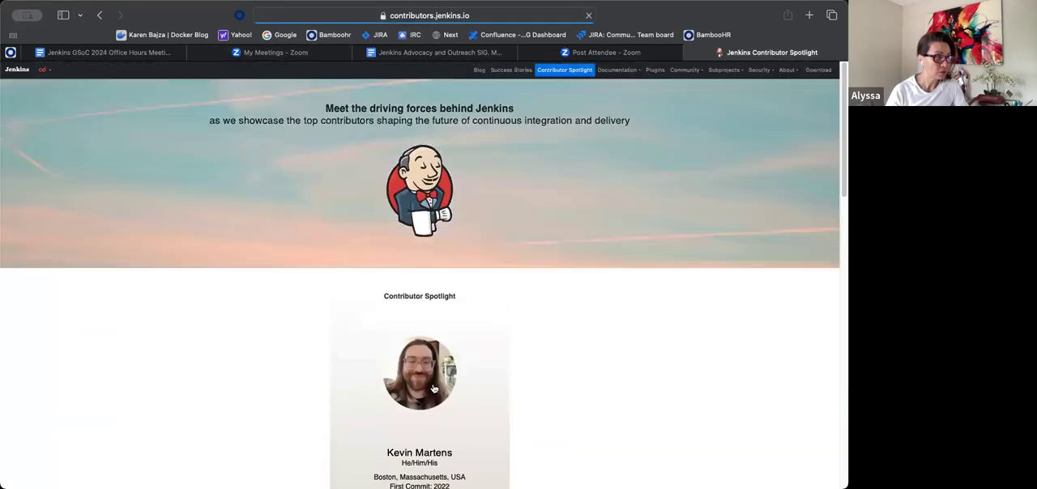
{"action": "scroll", "scroll_direction": "down", "scroll_amount": 3}
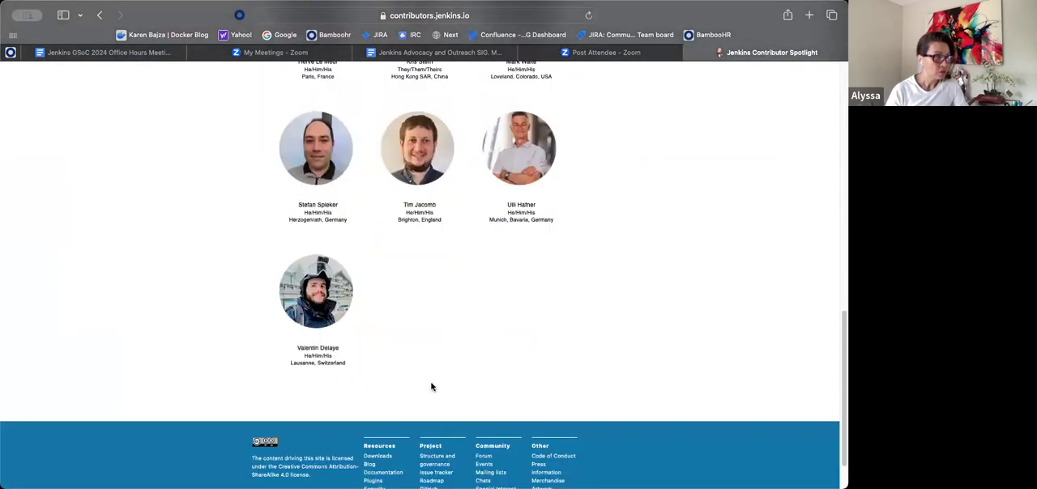
{"action": "scroll", "scroll_direction": "down", "scroll_amount": 3}
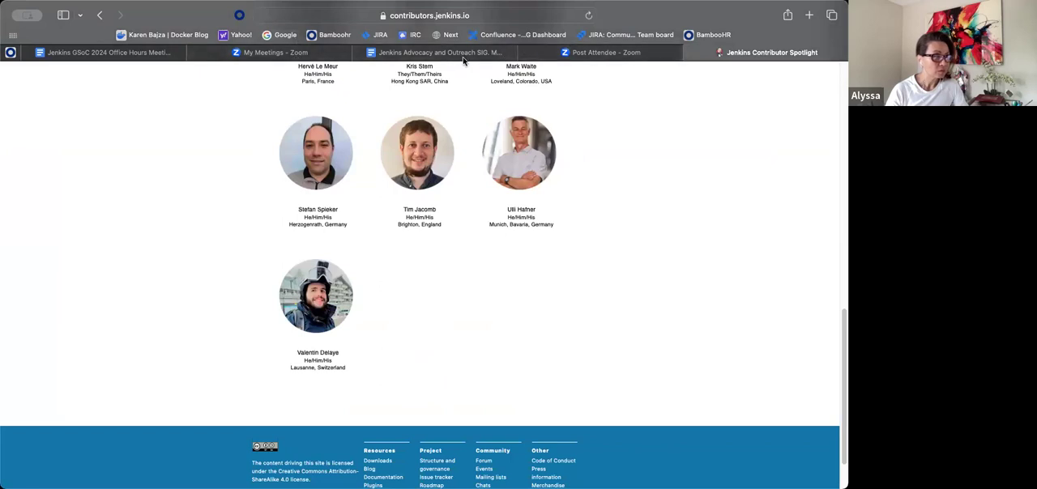
Open the attribution sample linked in the agenda and scroll to the Adoptium post's footer.
{"action": "left_click", "coordinate": [440, 52]}
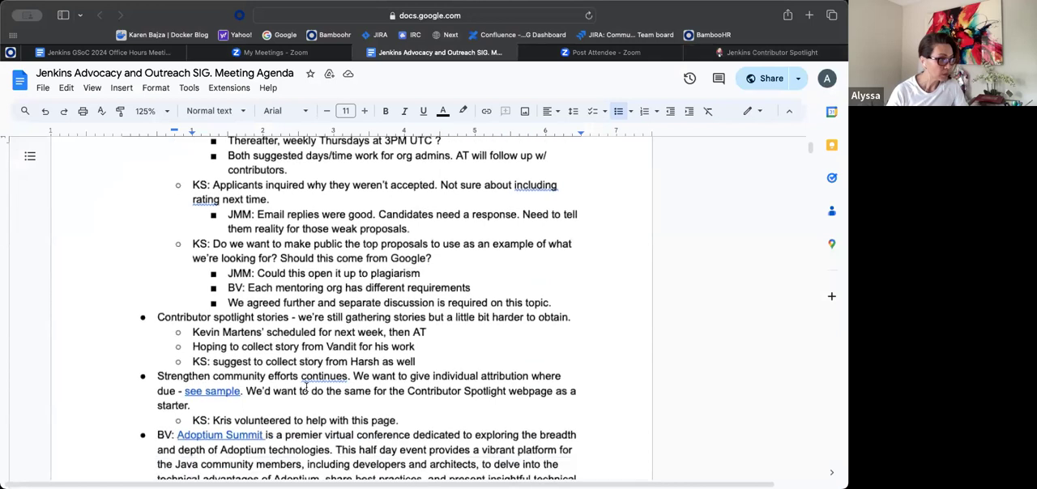
{"action": "scroll", "scroll_direction": "down", "scroll_amount": 3}
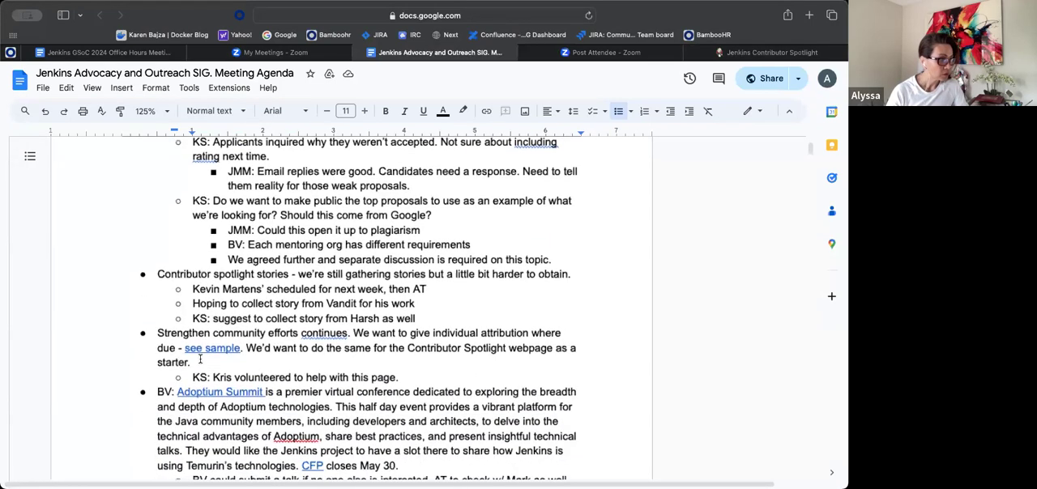
{"action": "left_click", "coordinate": [219, 391]}
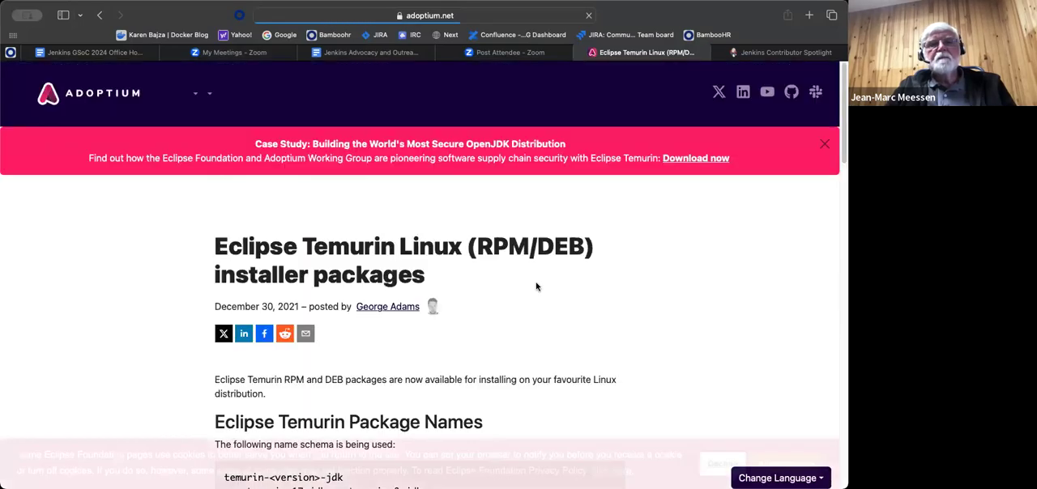
{"action": "scroll", "scroll_direction": "down", "scroll_amount": 3}
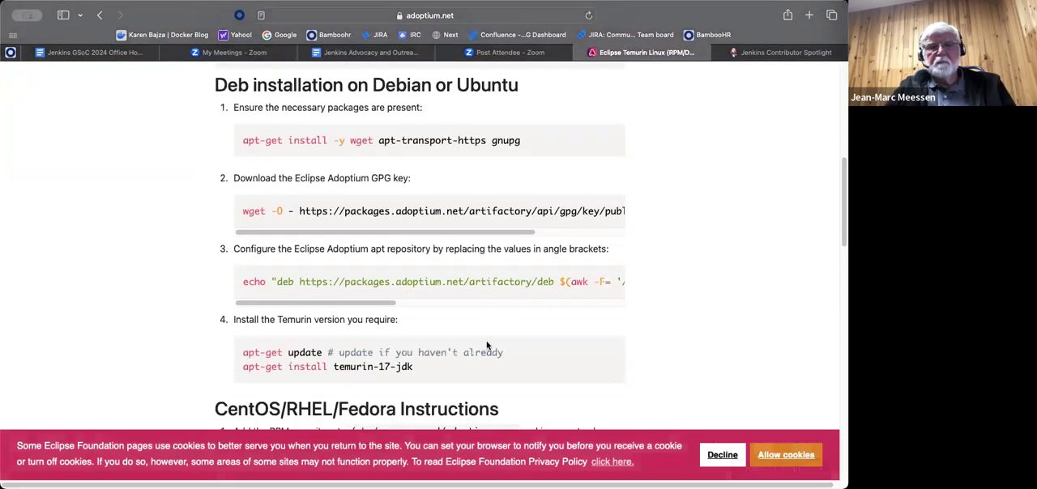
{"action": "scroll", "scroll_direction": "down", "scroll_amount": 3}
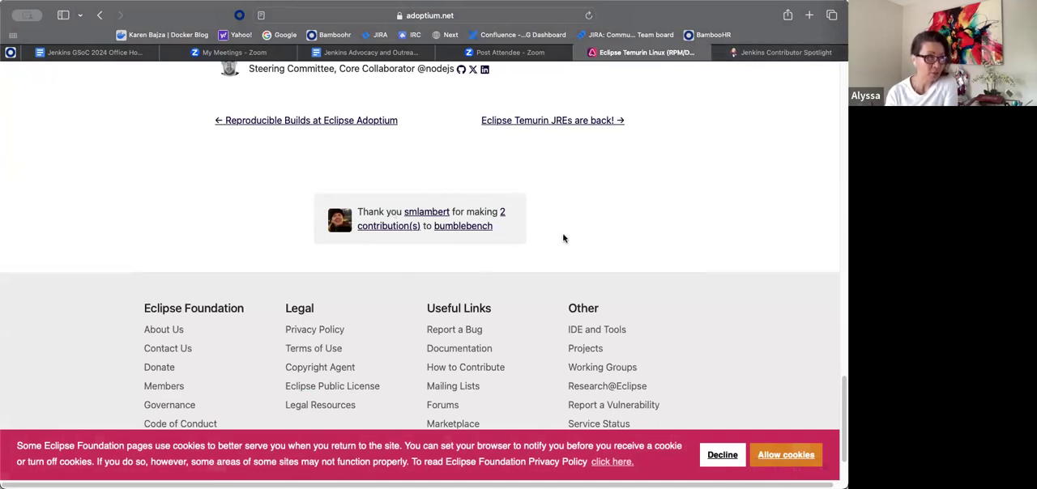
Return to the Contributor Spotlight page and scroll it.
{"action": "left_click", "coordinate": [780, 52]}
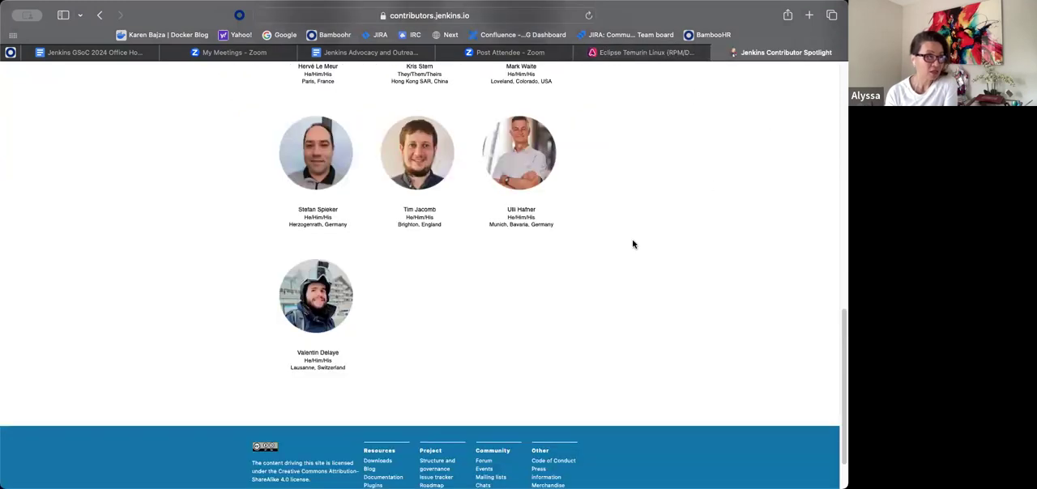
{"action": "scroll", "scroll_direction": "up", "scroll_amount": 3}
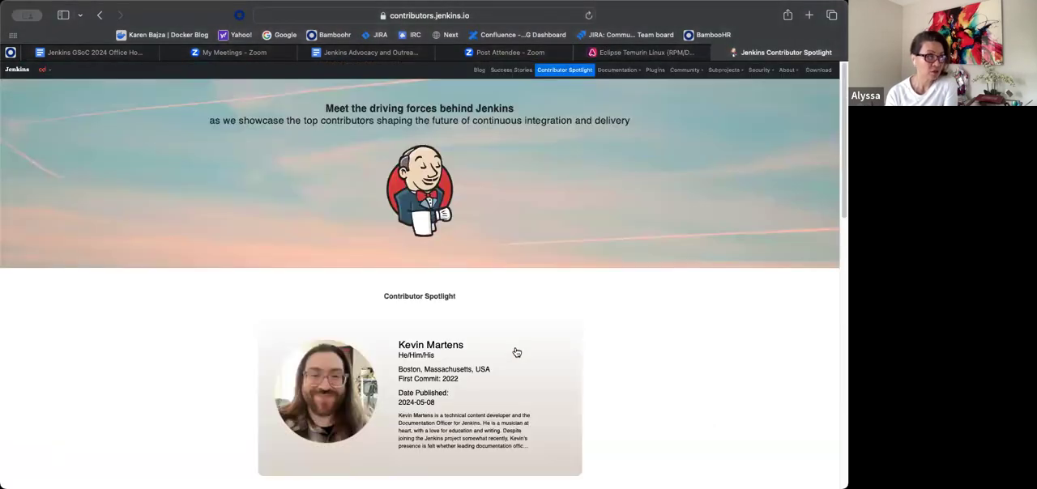
{"action": "scroll", "scroll_direction": "down", "scroll_amount": 3}
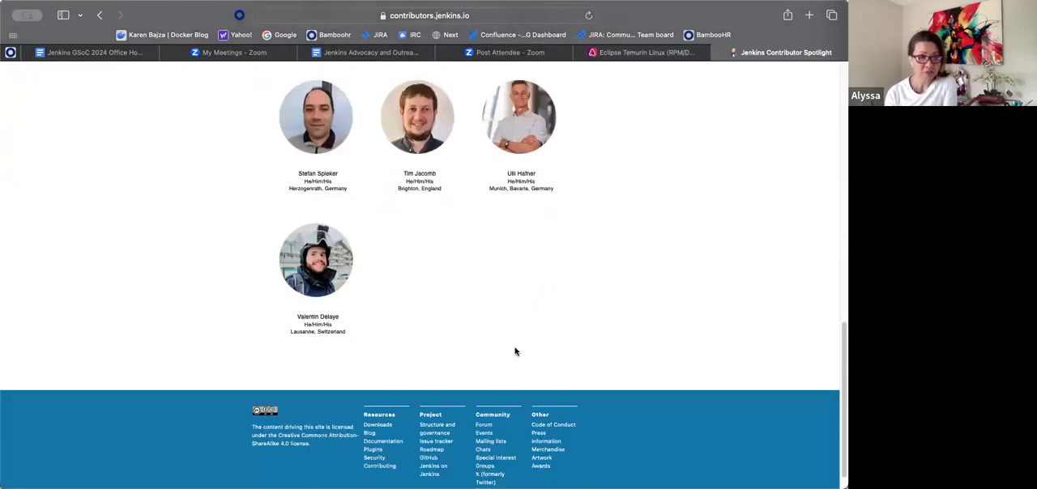
{"action": "mouse_move", "coordinate": [516, 346]}
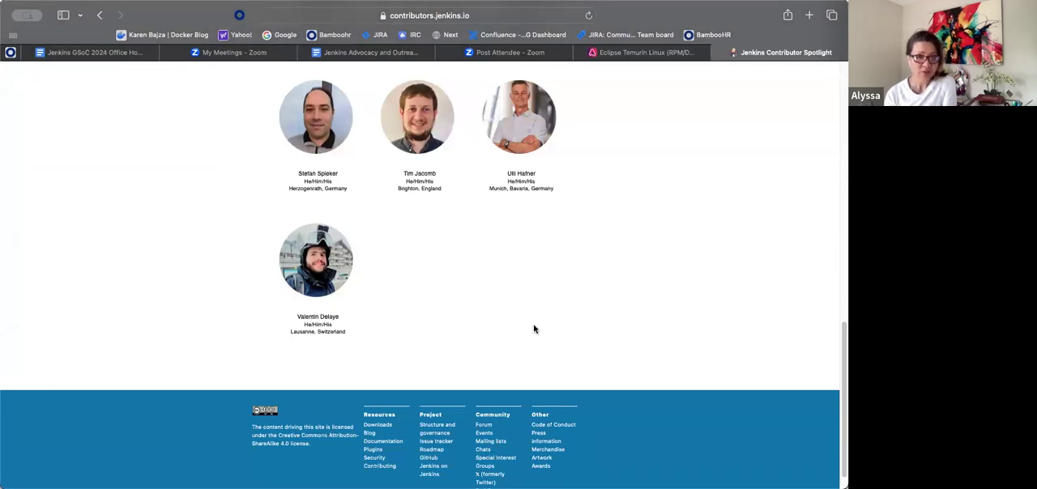
{"action": "mouse_move", "coordinate": [503, 357]}
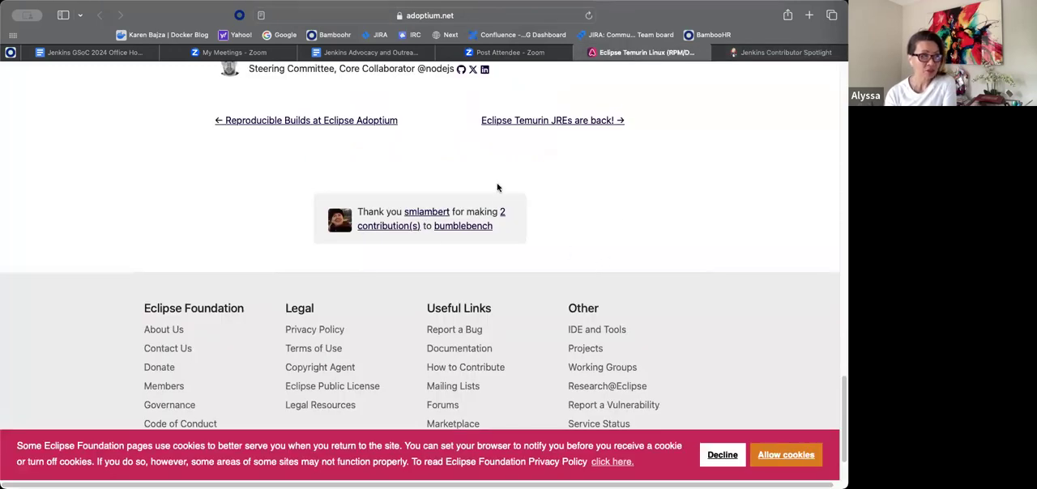
{"action": "mouse_move", "coordinate": [518, 219]}
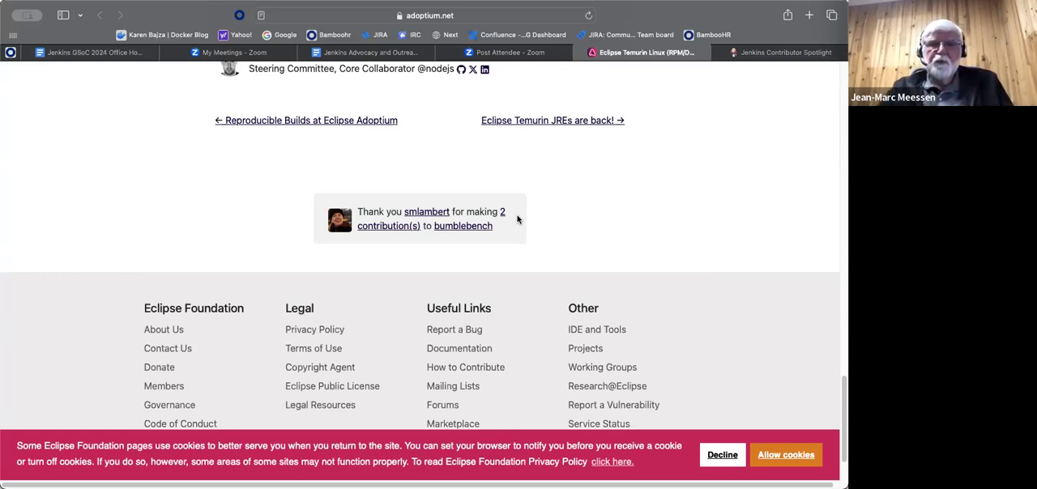
{"action": "mouse_move", "coordinate": [427, 139]}
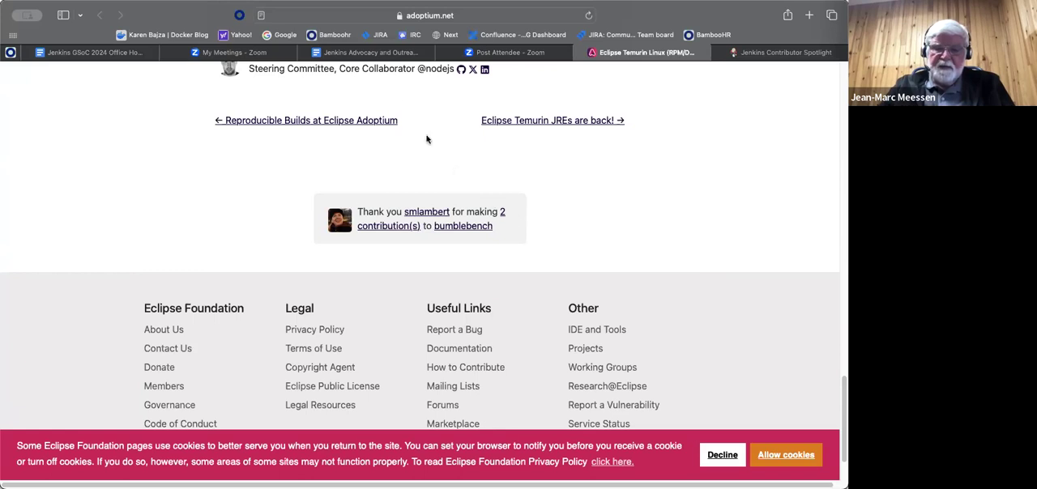
Write the sub-point 'Kris need data. JMM could design something to run daily.'.
{"action": "left_click", "coordinate": [370, 52]}
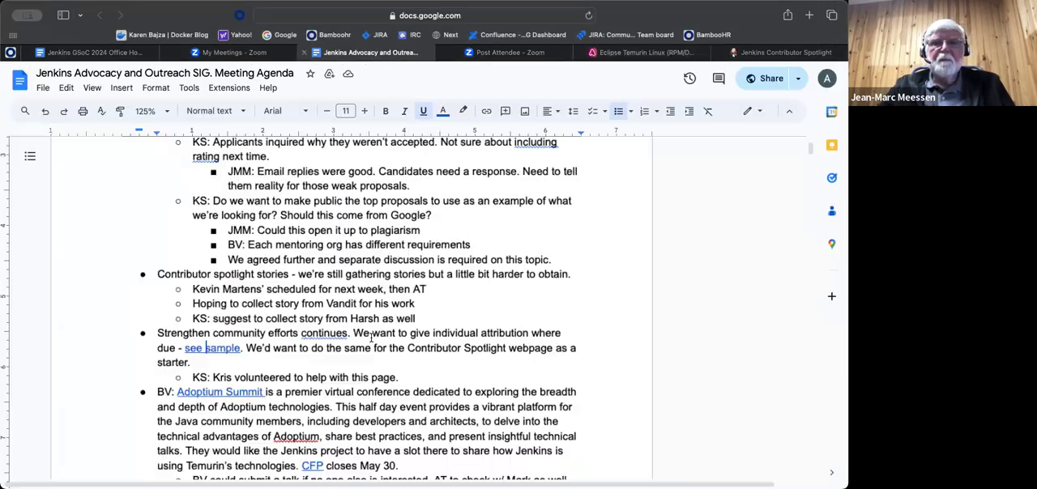
{"action": "scroll", "scroll_direction": "down", "scroll_amount": 3}
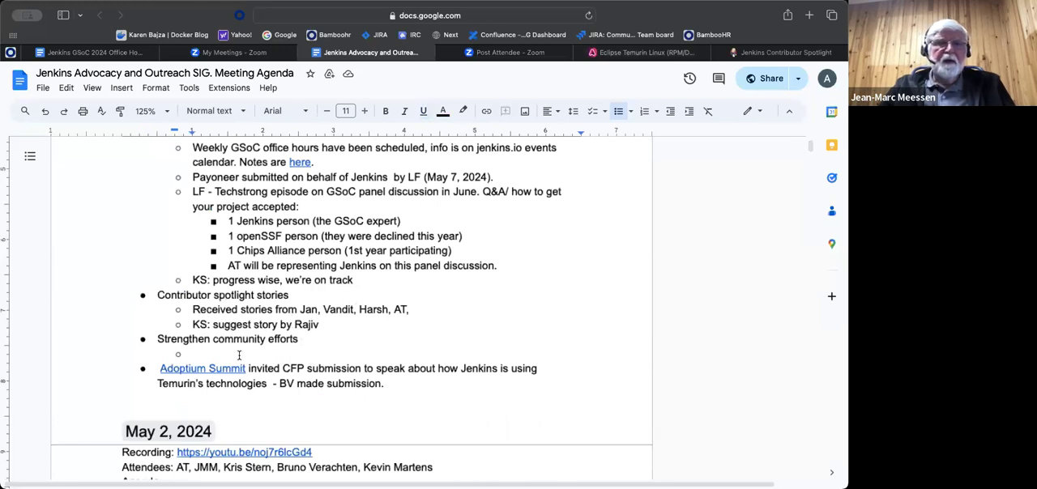
{"action": "type", "text": "Kris nee"}
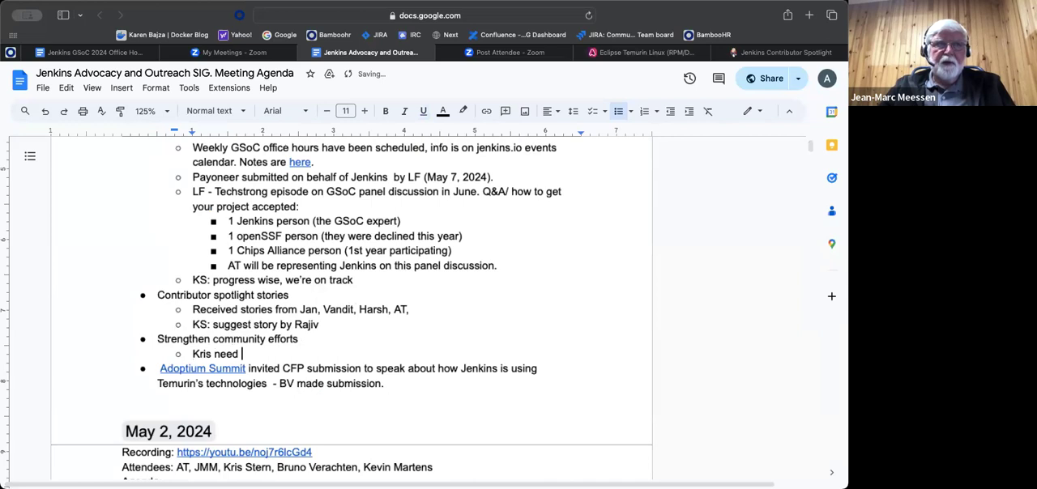
{"action": "type", "text": "data"}
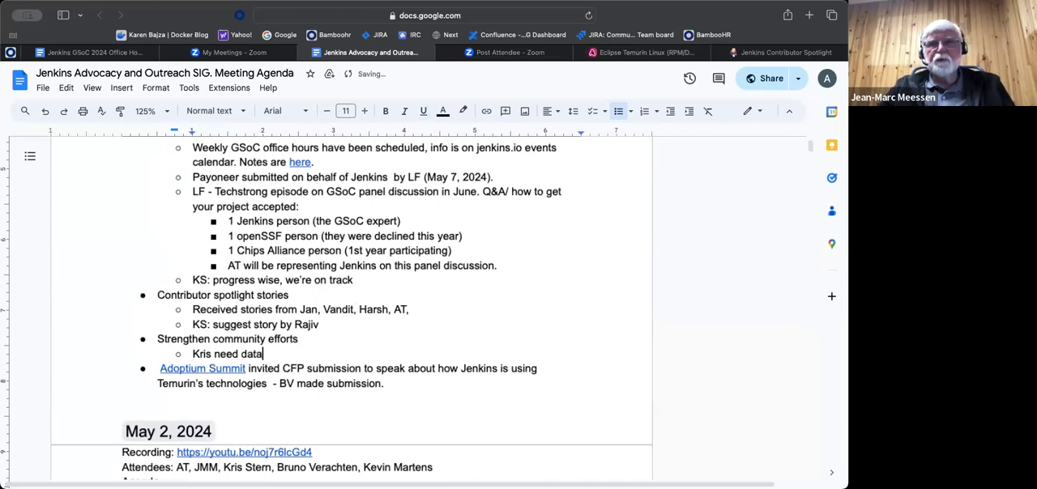
{"action": "type", "text": ". JMM"}
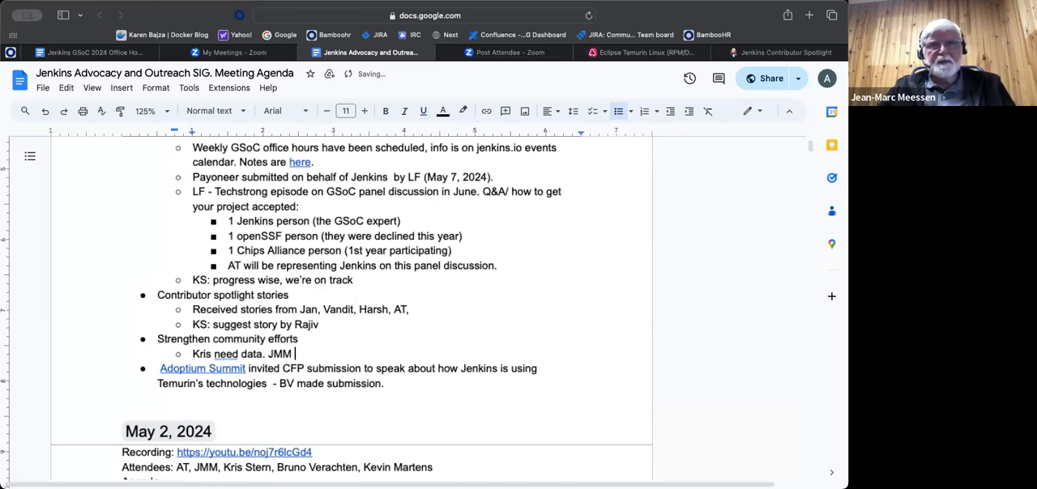
{"action": "type", "text": "could design"}
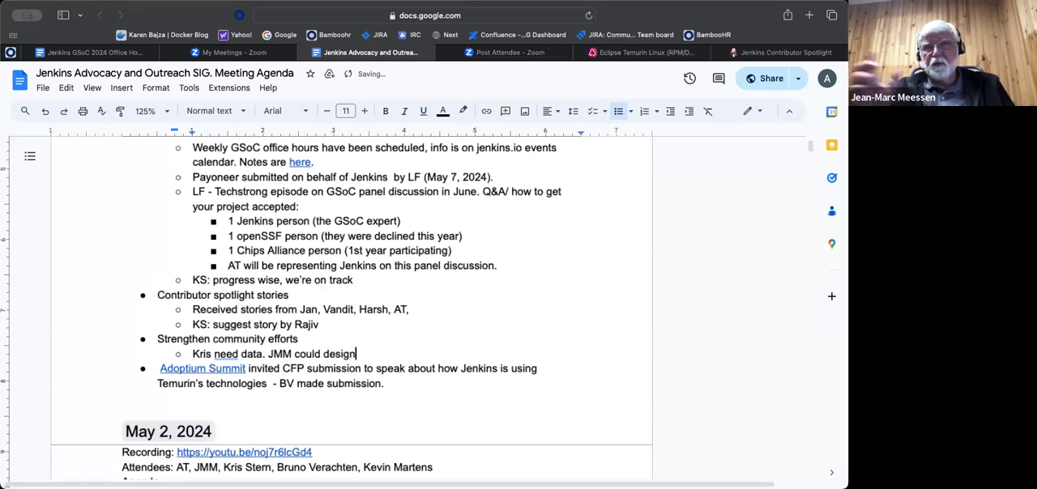
{"action": "type", "text": "something"}
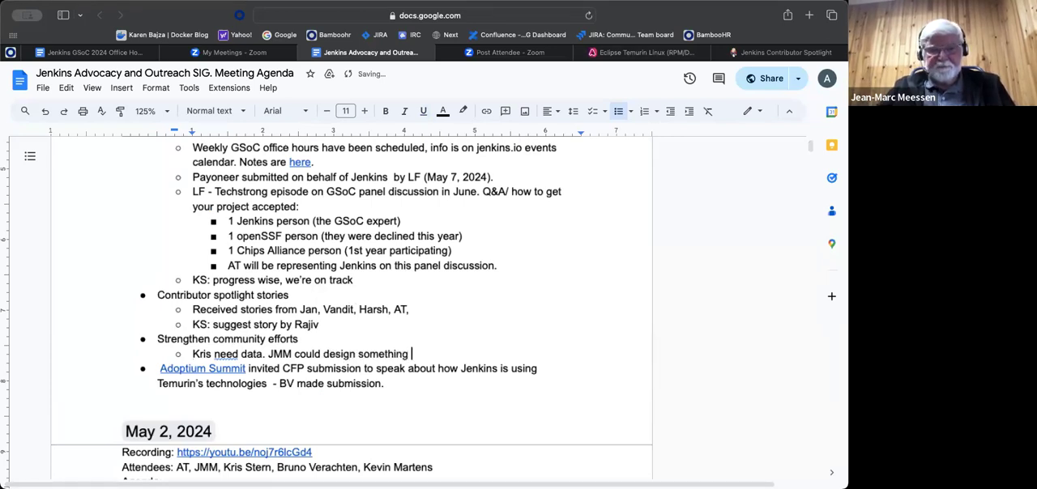
{"action": "type", "text": "to run"}
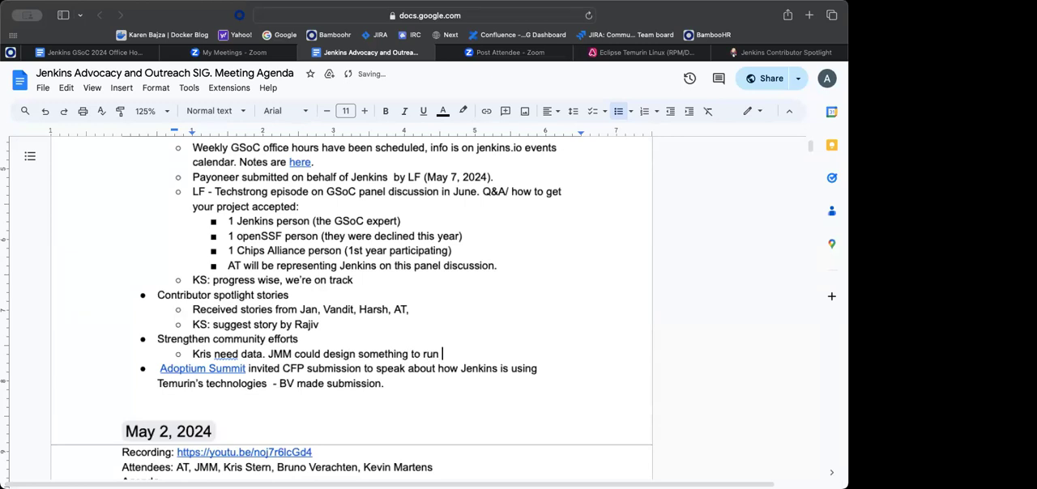
{"action": "type", "text": "daily"}
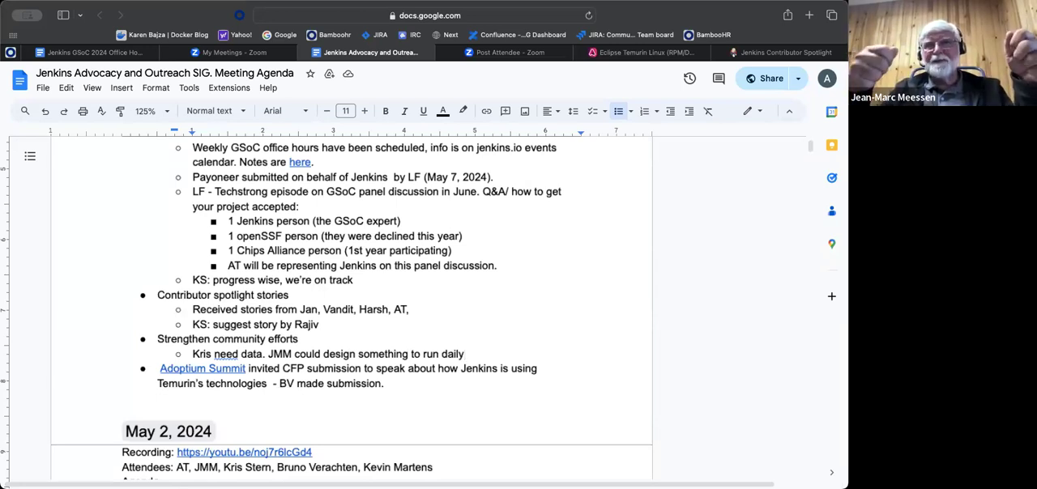
{"action": "left_click", "coordinate": [465, 354]}
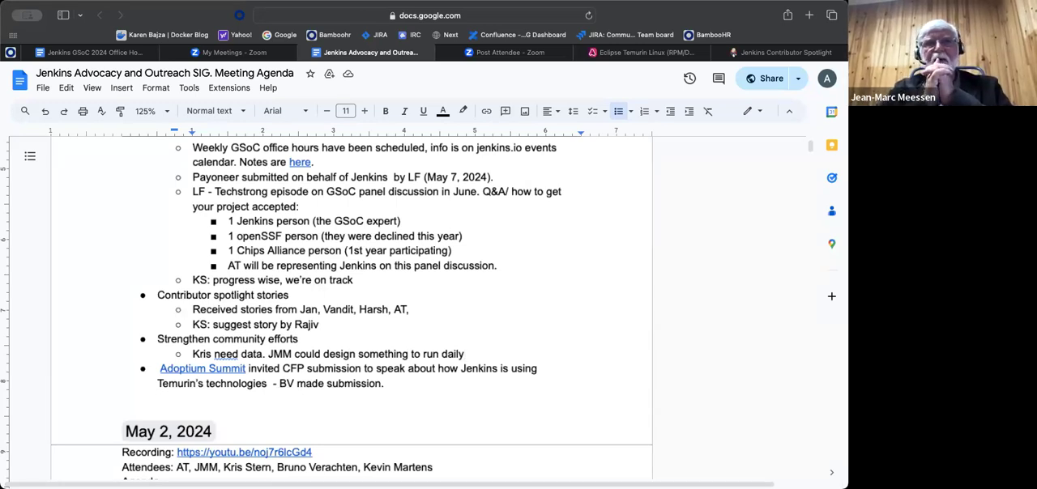
{"action": "left_click", "coordinate": [463, 354]}
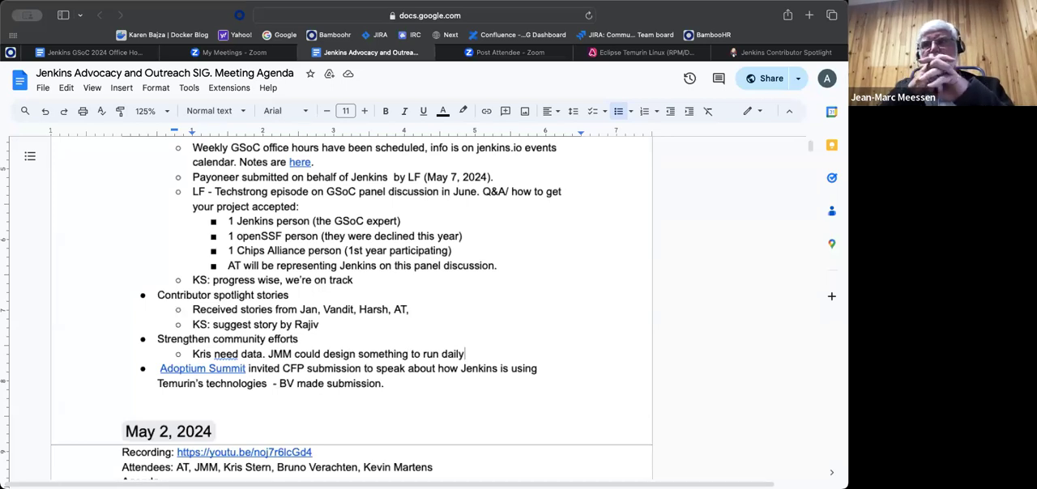
{"action": "type", "text": "."}
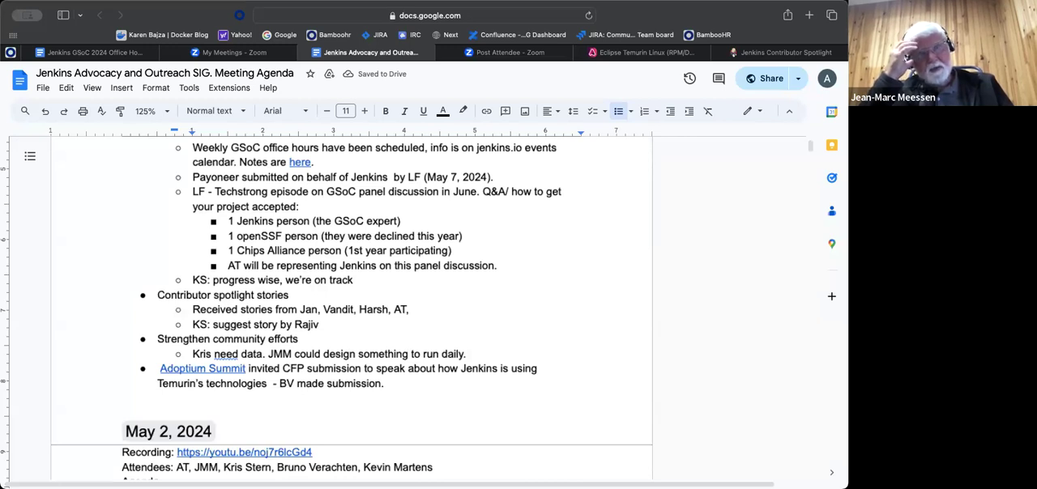
Add 'JMM will work with BR to provide CSV file to Kris.' to the note.
{"action": "type", "text": "JMM wi"}
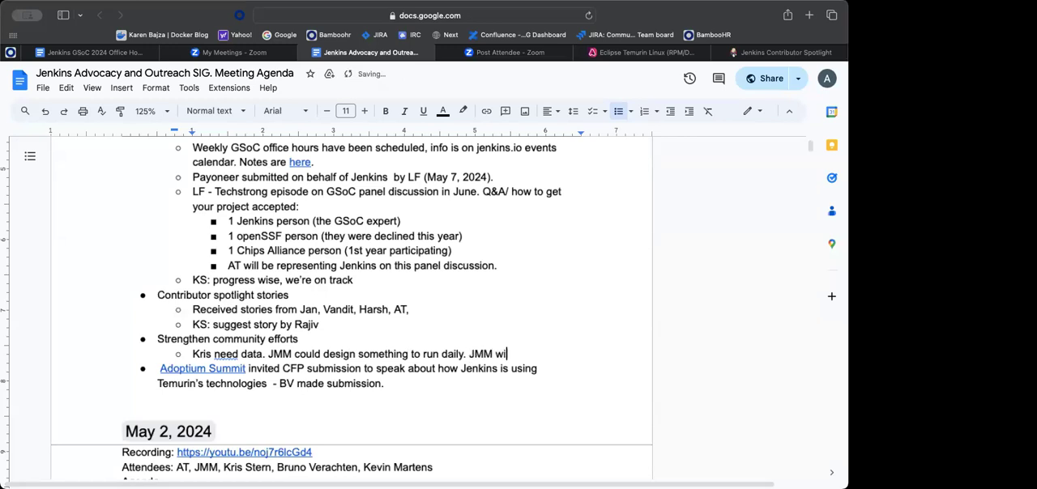
{"action": "type", "text": "l work with BR to"}
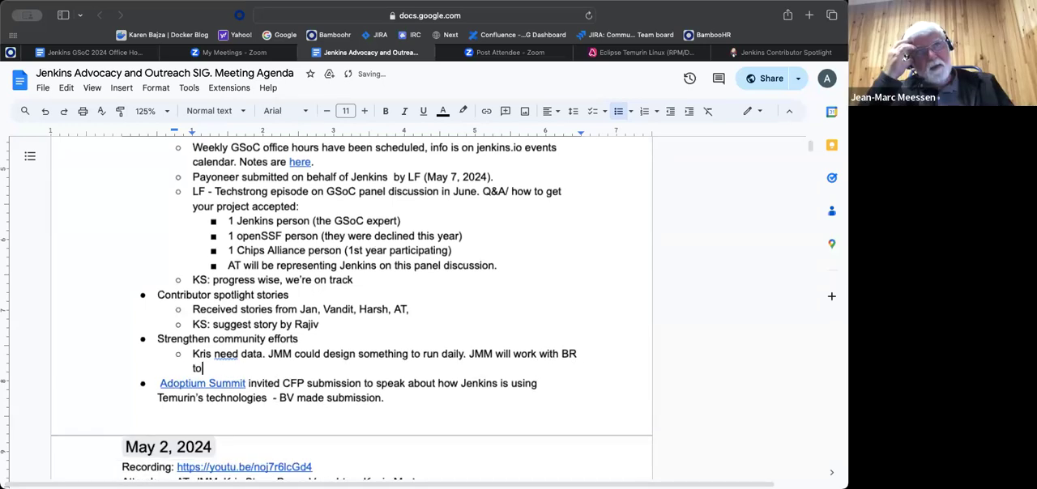
{"action": "type", "text": "provide"}
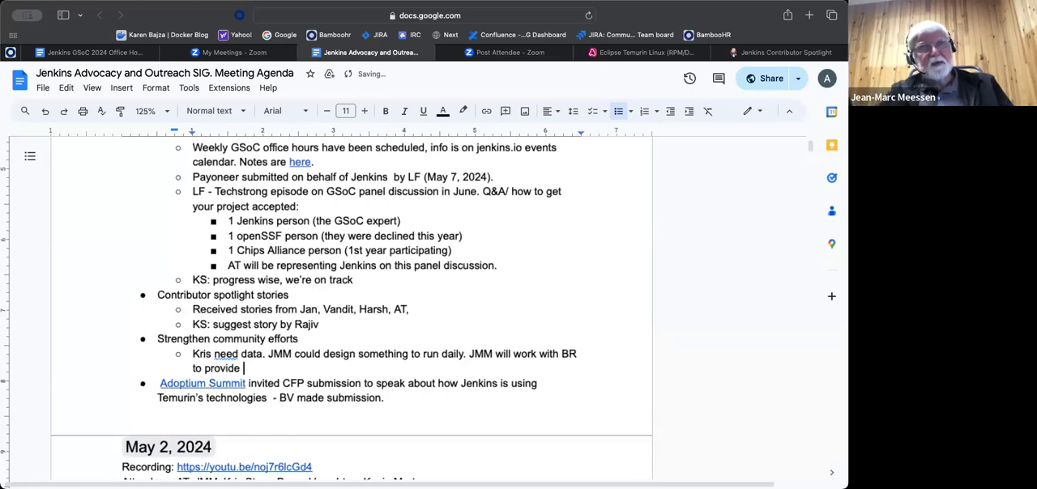
{"action": "type", "text": "CSV fi"}
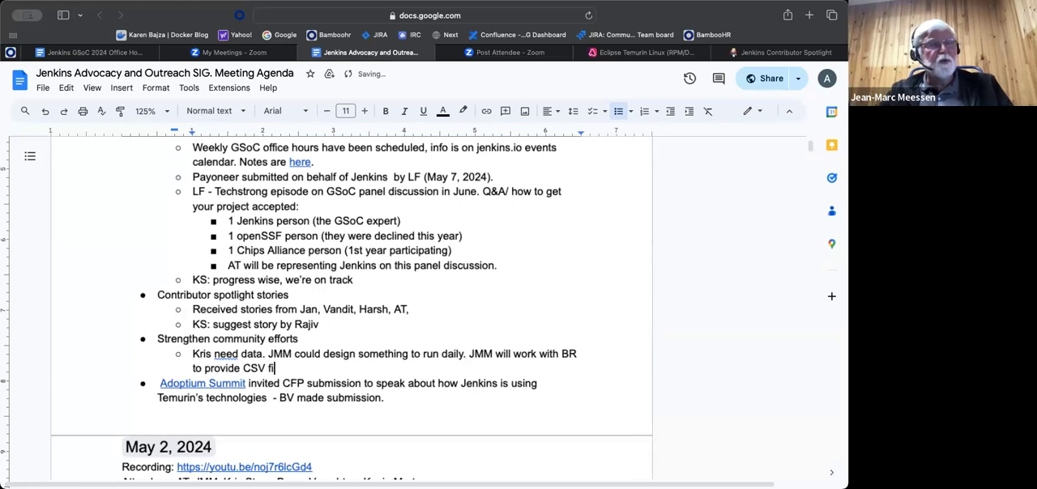
{"action": "type", "text": "le"}
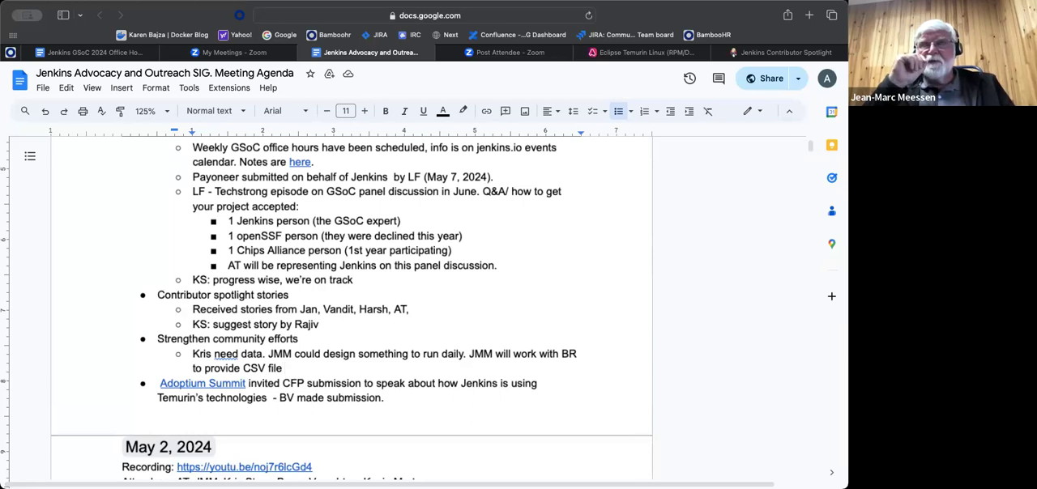
{"action": "type", "text": "to"}
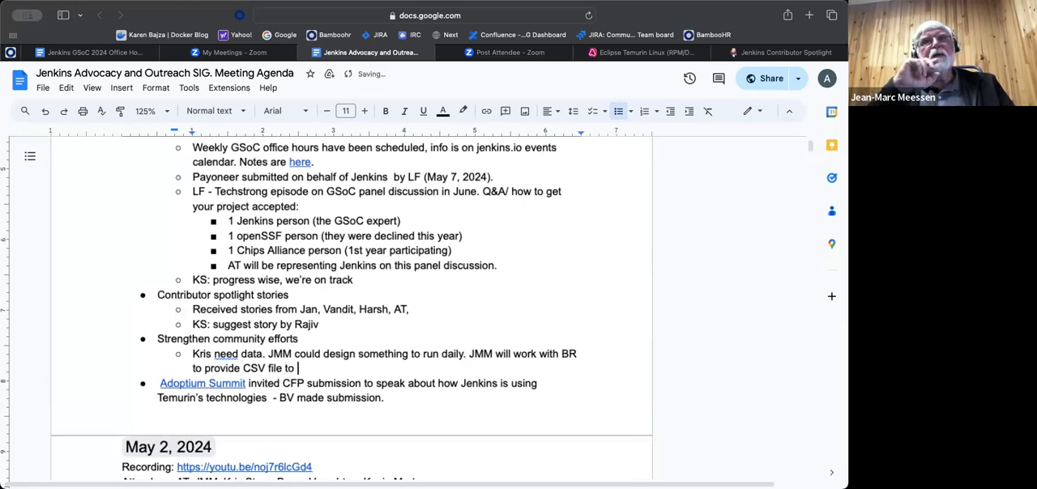
{"action": "type", "text": "Kris"}
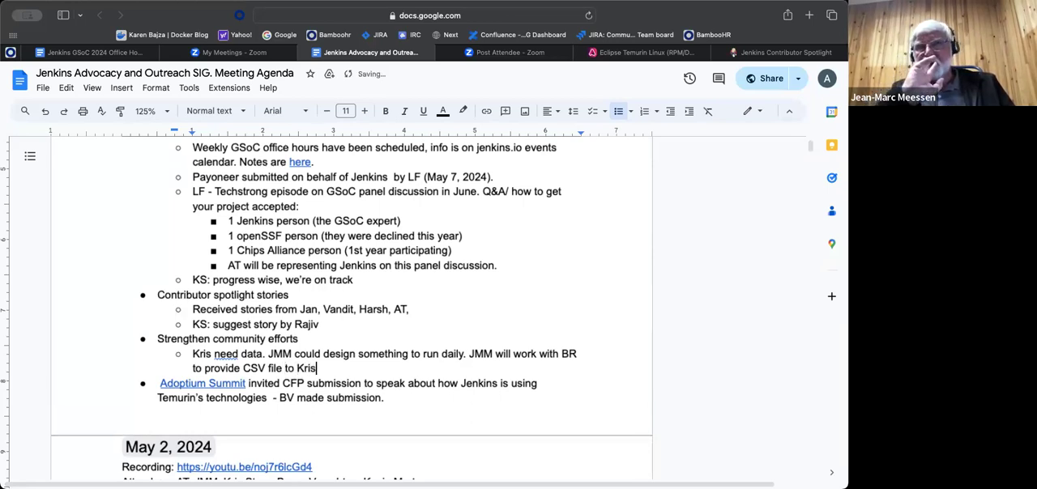
{"action": "type", "text": "."}
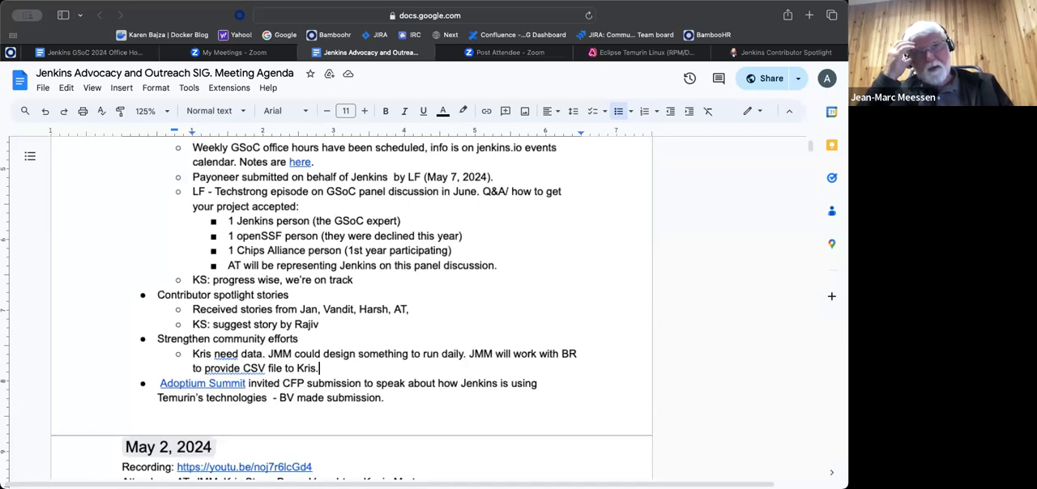
Append '- Interface & functionality', removing the stray '- provid' text.
{"action": "type", "text": "Interface"}
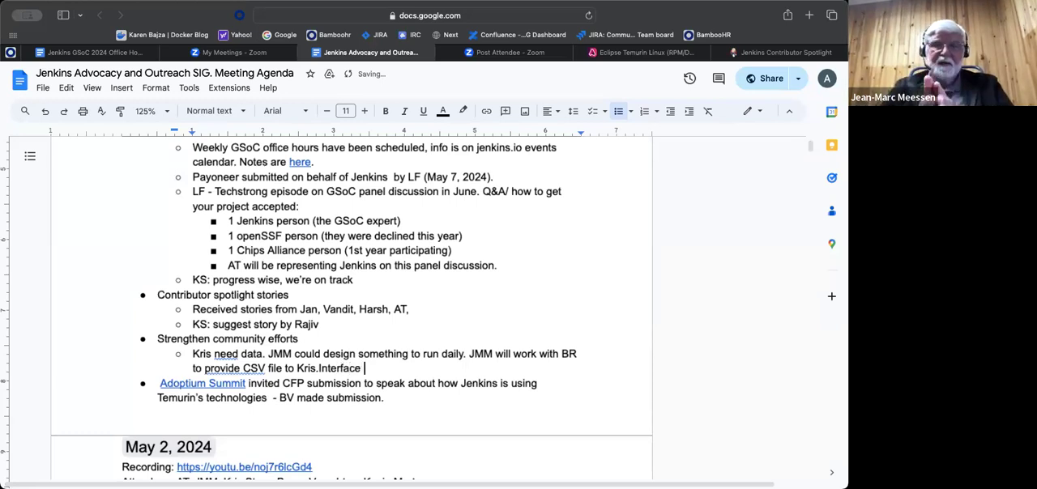
{"action": "type", "text": "&"}
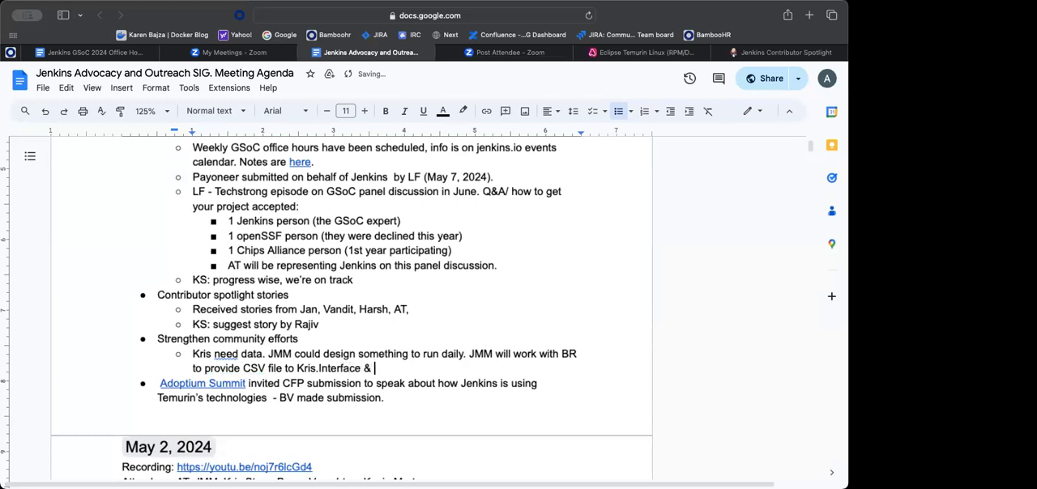
{"action": "type", "text": "functionality"}
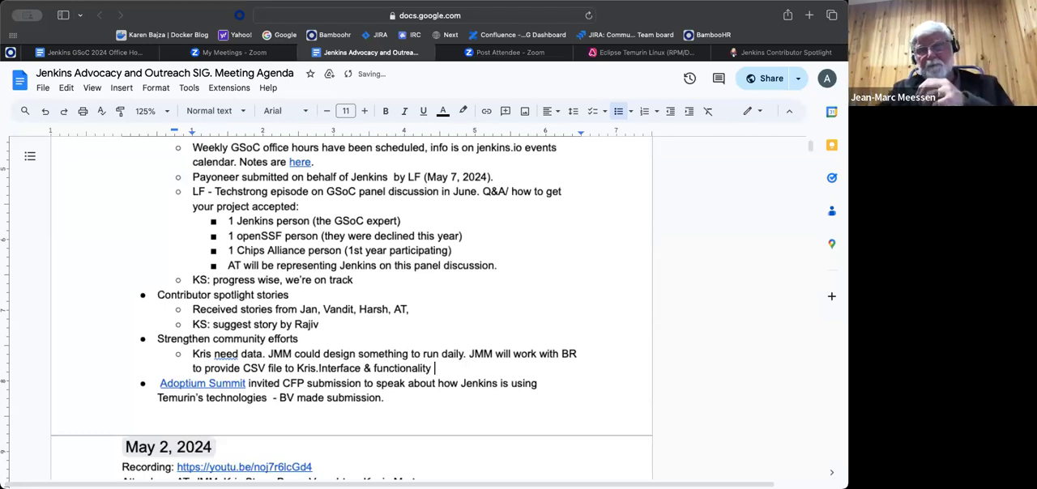
{"action": "type", "text": "- pro"}
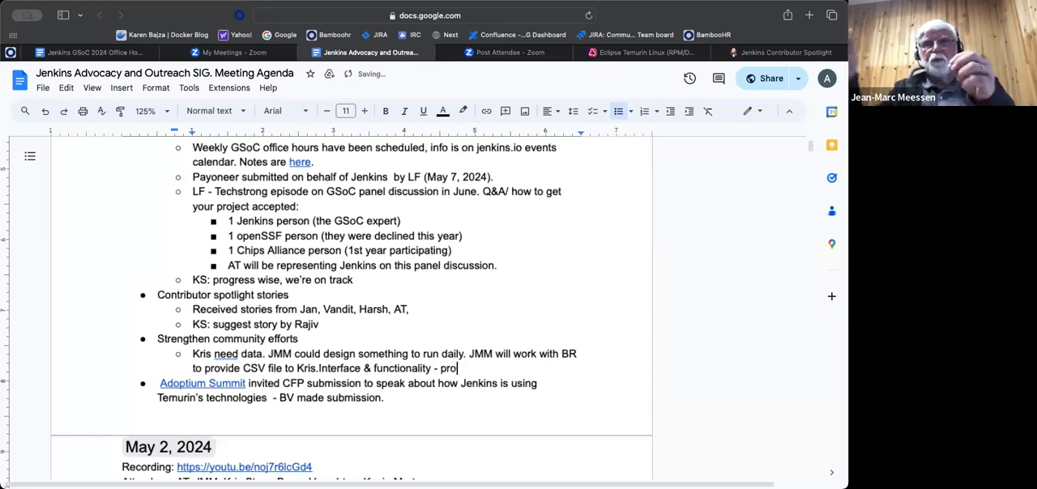
{"action": "type", "text": "vid"}
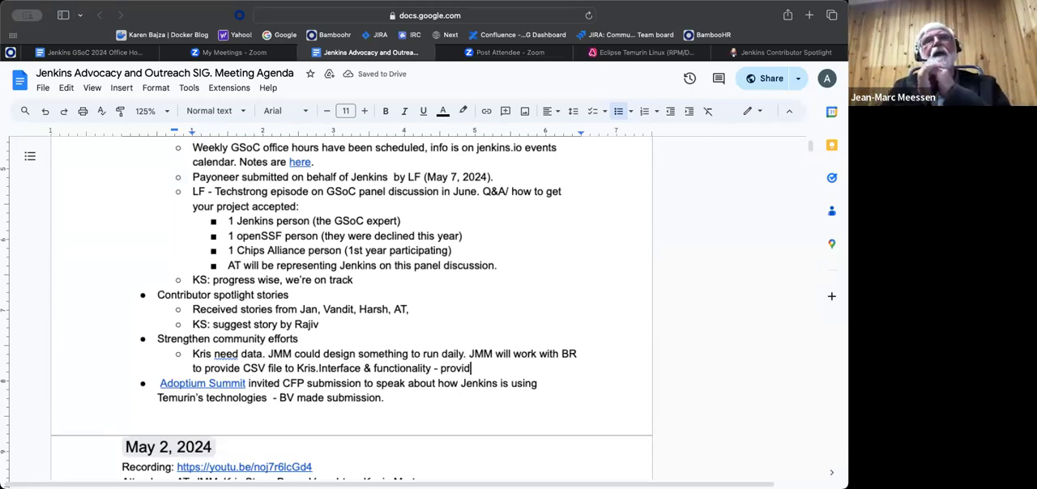
{"action": "key", "text": "Backspace"}
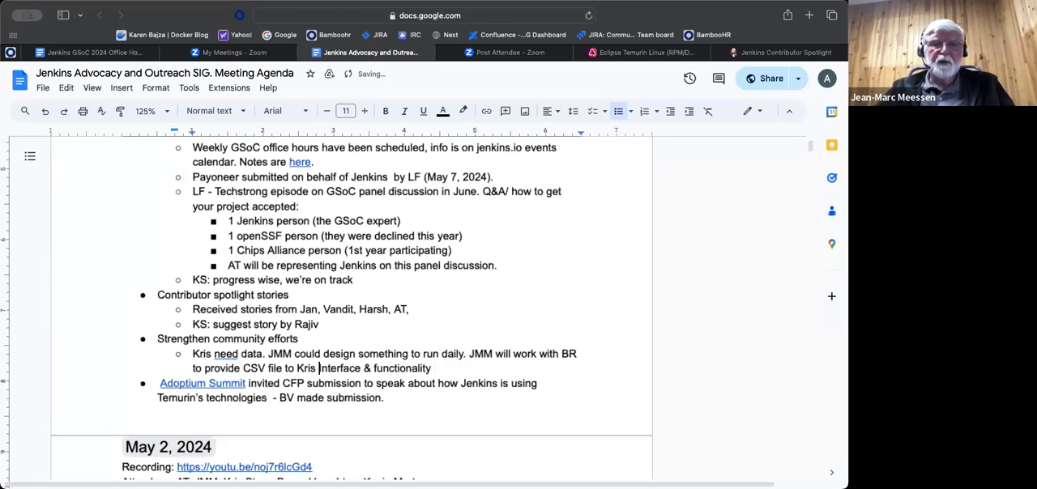
{"action": "type", "text": "-"}
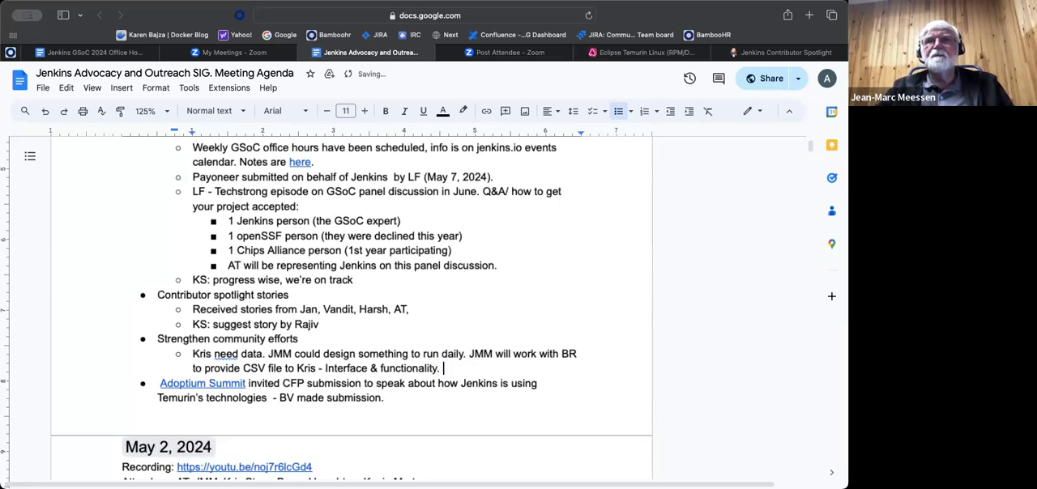
Add 'Kris will need to rely on JMM for data collection.' and '(PR collection on a given day)'.
{"action": "type", "text": "Kr"}
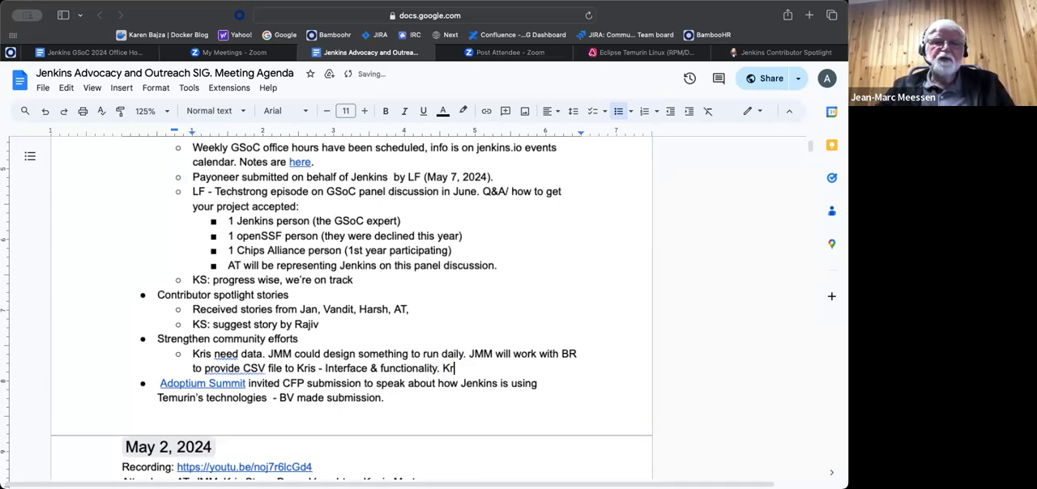
{"action": "type", "text": "s w"}
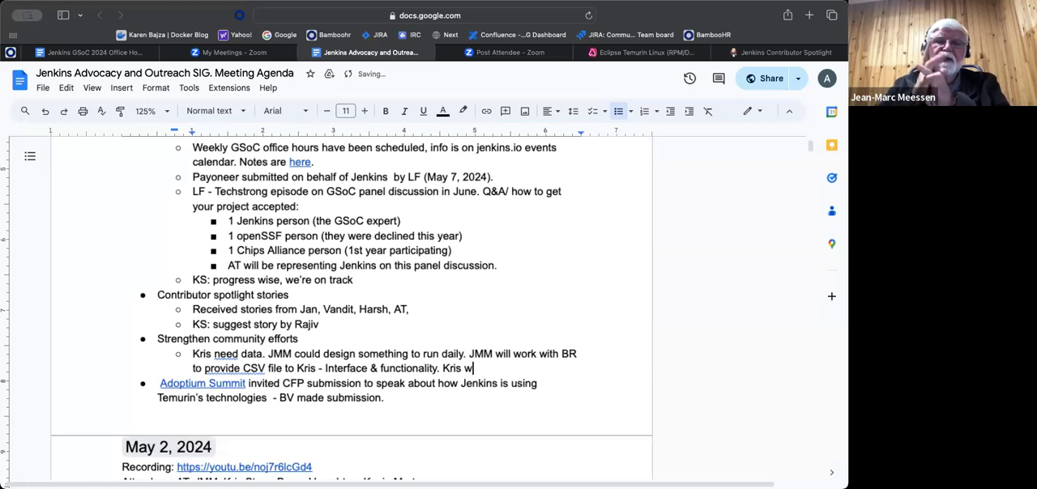
{"action": "type", "text": "will"}
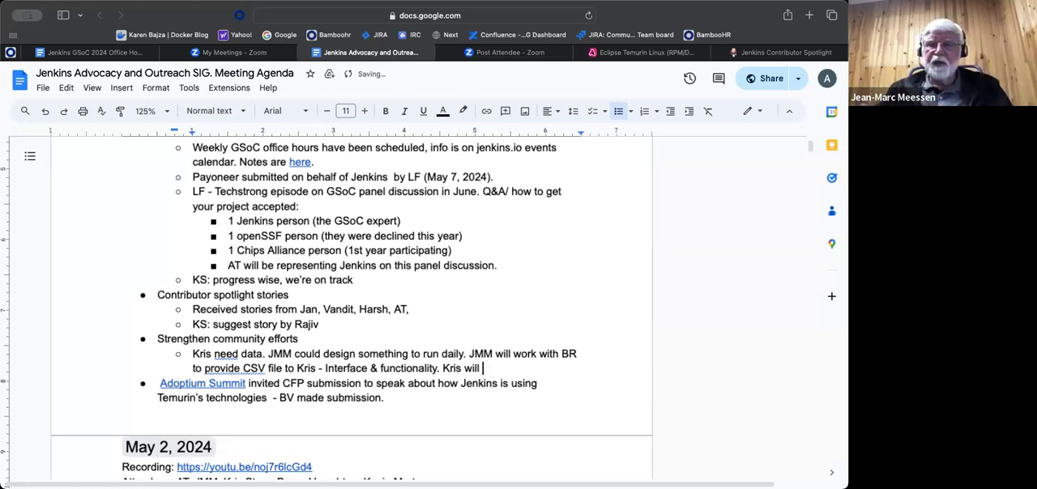
{"action": "type", "text": "need to"}
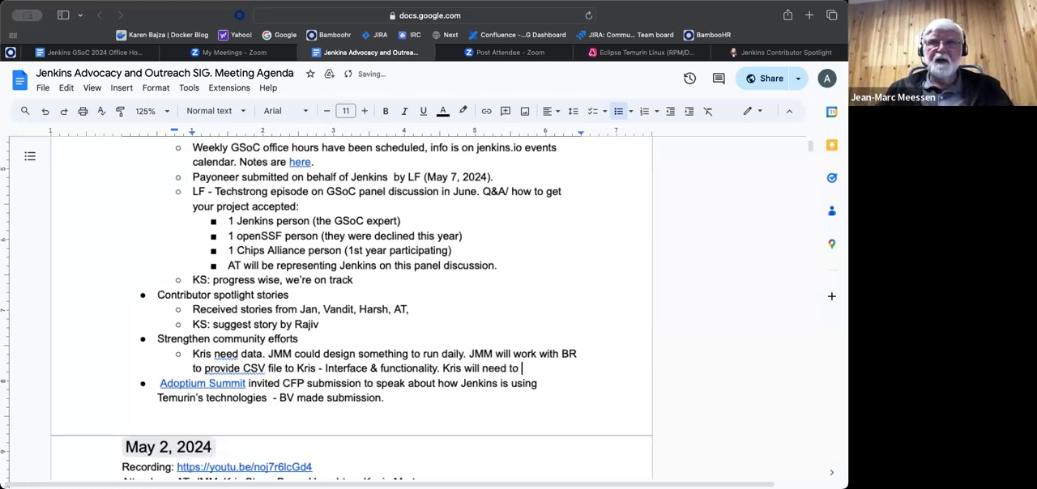
{"action": "type", "text": "rely"}
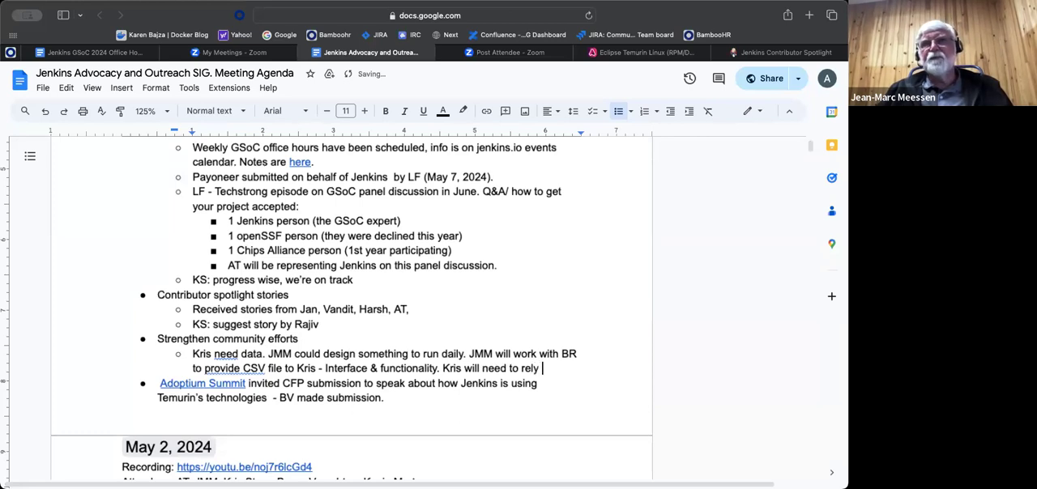
{"action": "type", "text": "on JMM"}
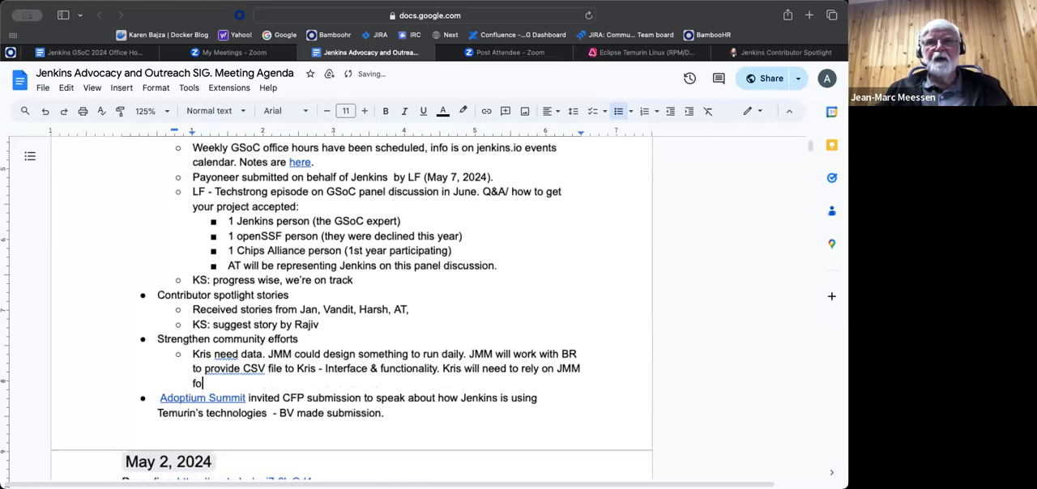
{"action": "type", "text": "d"}
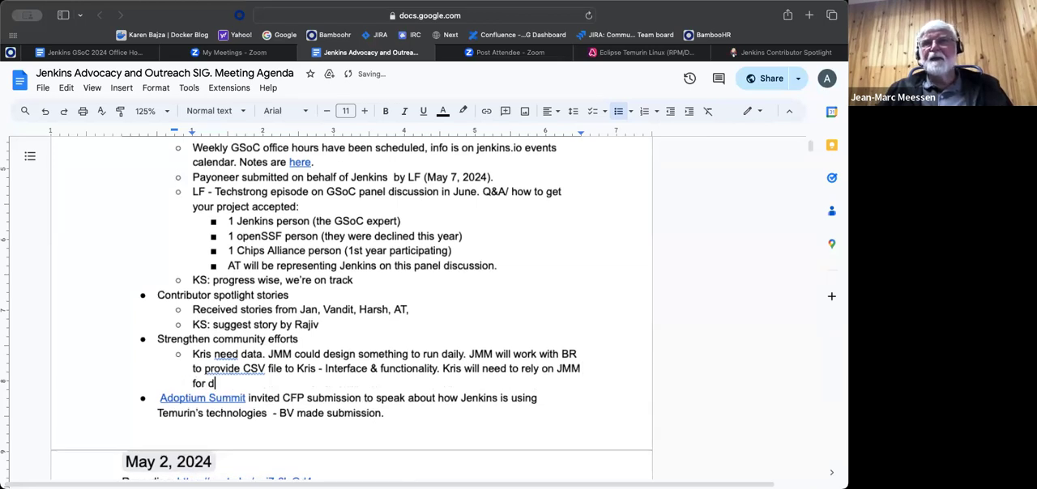
{"action": "type", "text": "ata c"}
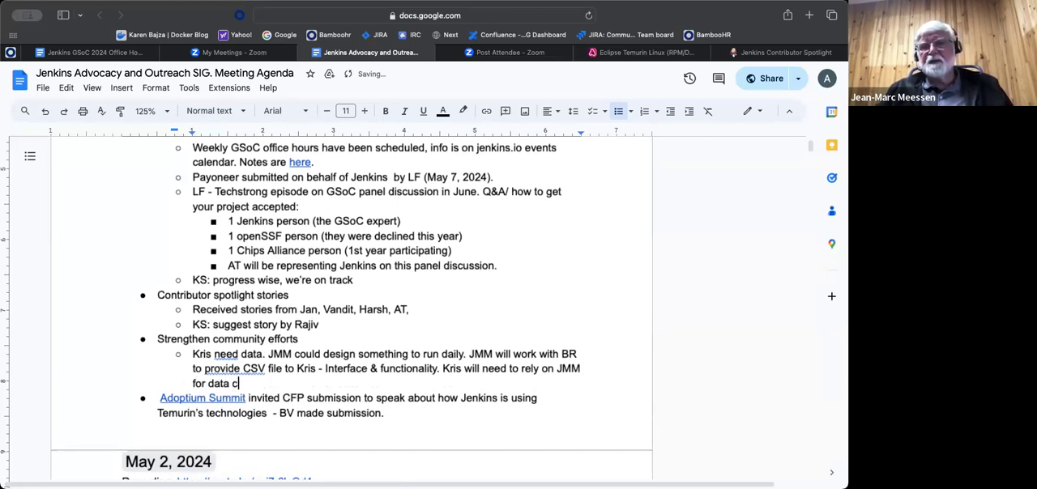
{"action": "type", "text": "ollect"}
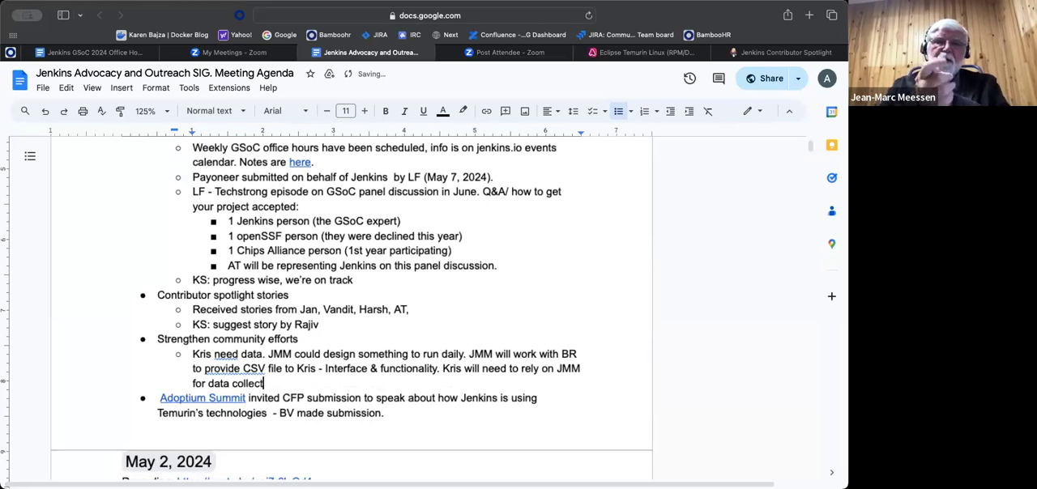
{"action": "type", "text": "ion"}
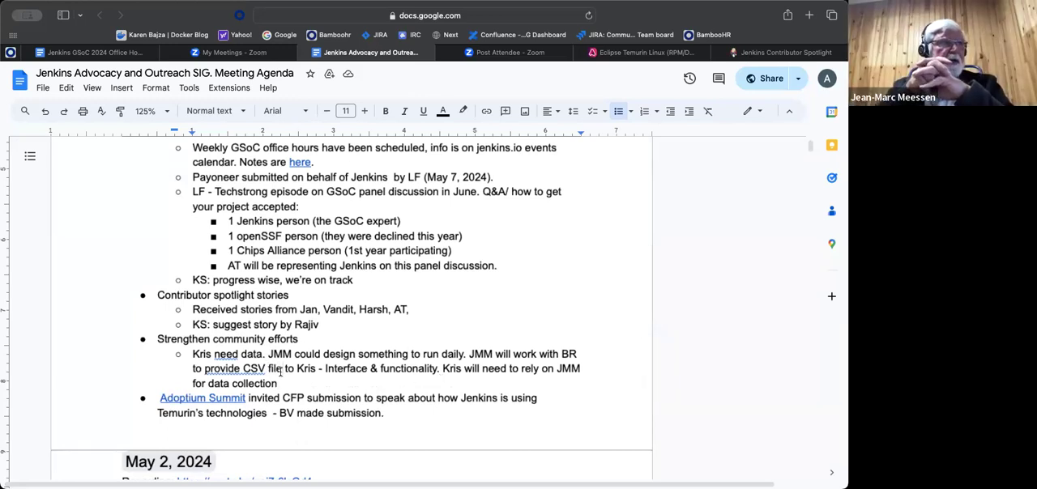
{"action": "type", "text": "(PR collection on a given day"}
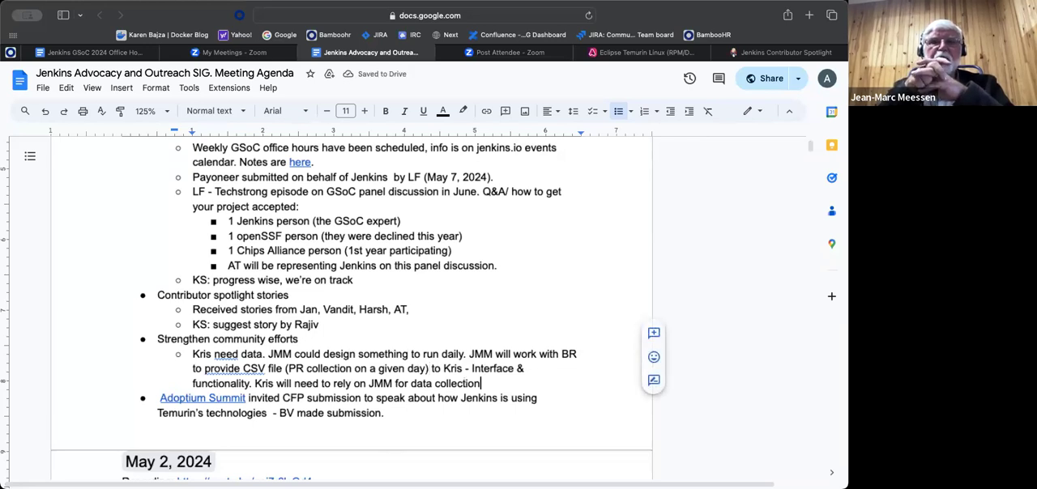
{"action": "type", "text": "."}
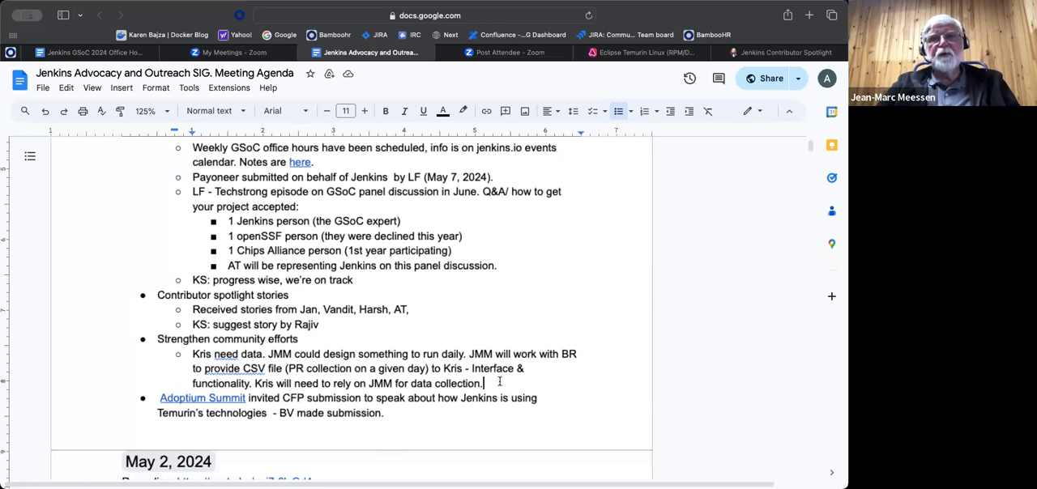
{"action": "mouse_move", "coordinate": [640, 76]}
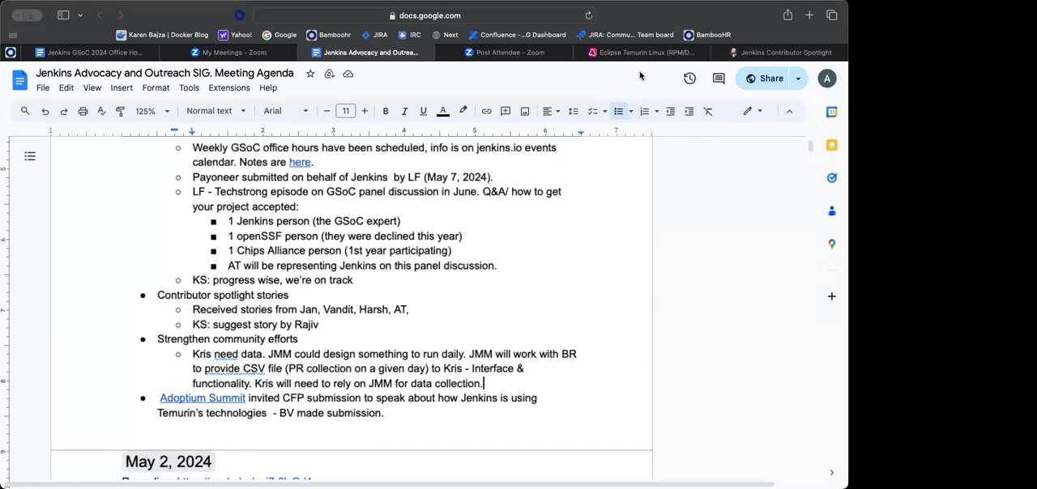
{"action": "mouse_move", "coordinate": [640, 73]}
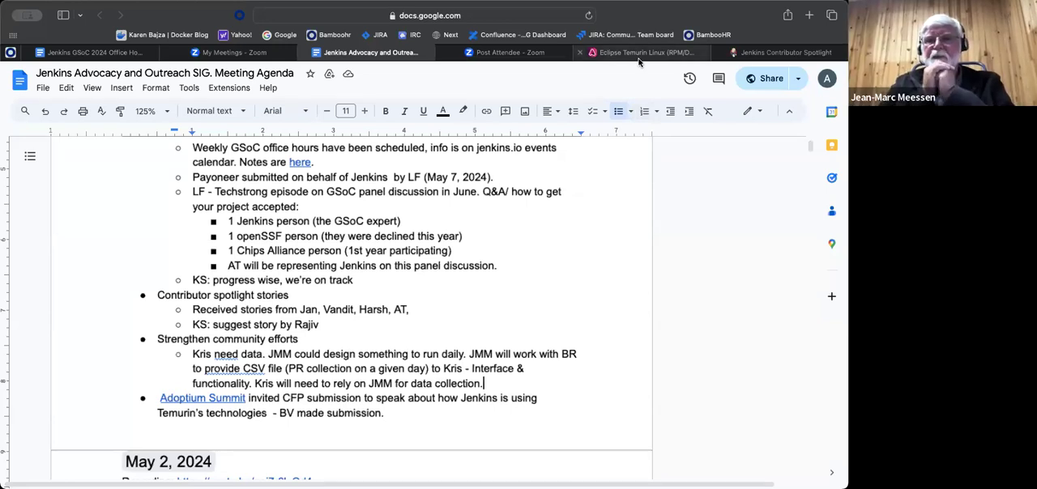
{"action": "mouse_move", "coordinate": [644, 51]}
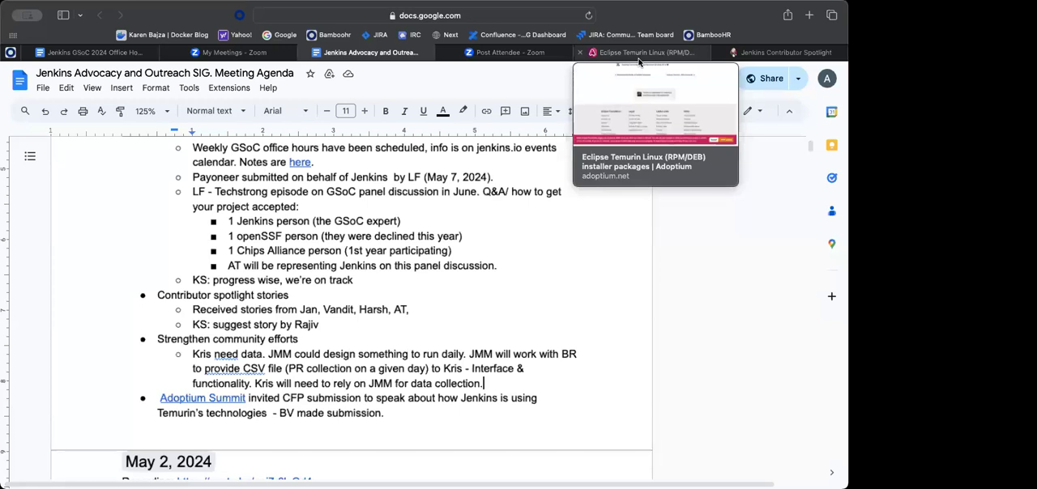
{"action": "mouse_move", "coordinate": [784, 52]}
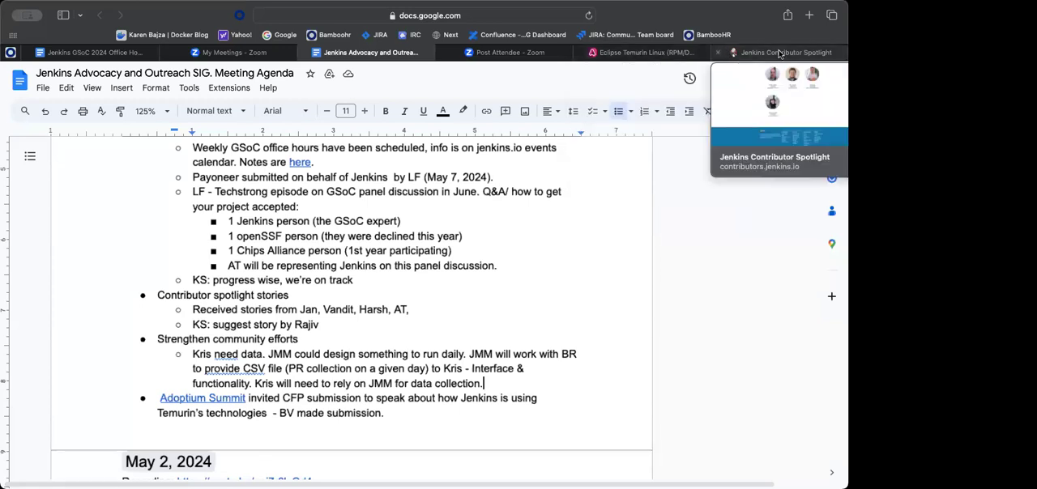
Scroll the Contributor Spotlight profiles, briefly checking the Adoptium post tab.
{"action": "left_click", "coordinate": [780, 51]}
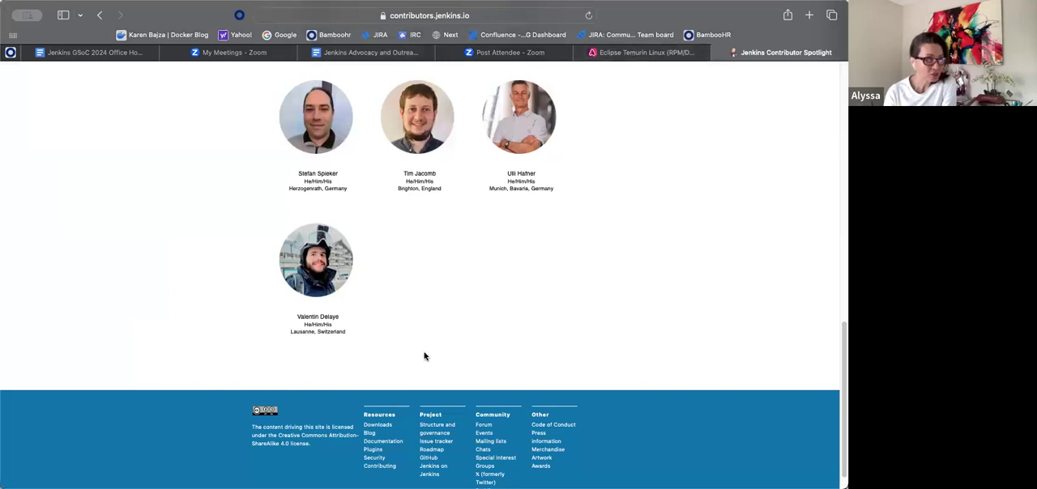
{"action": "scroll", "scroll_direction": "up", "scroll_amount": 3}
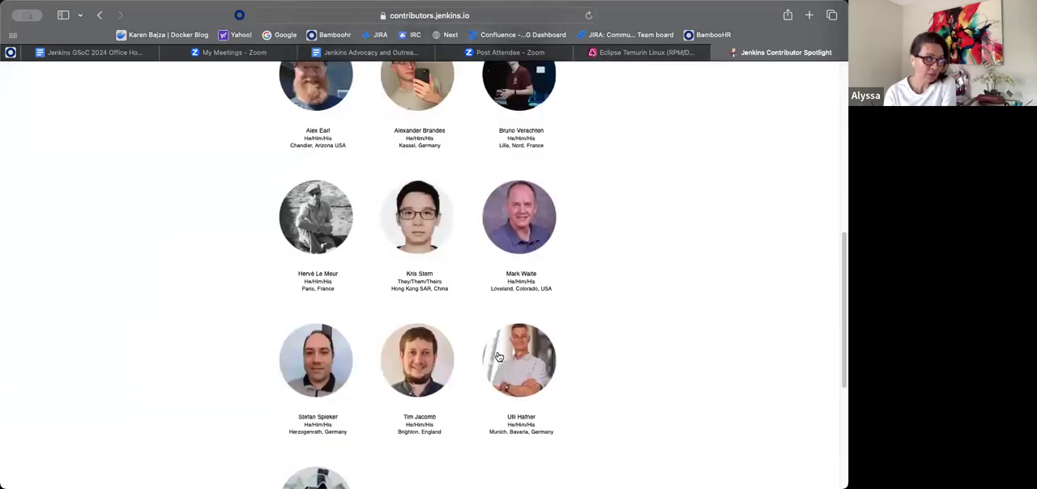
{"action": "scroll", "scroll_direction": "up", "scroll_amount": 3}
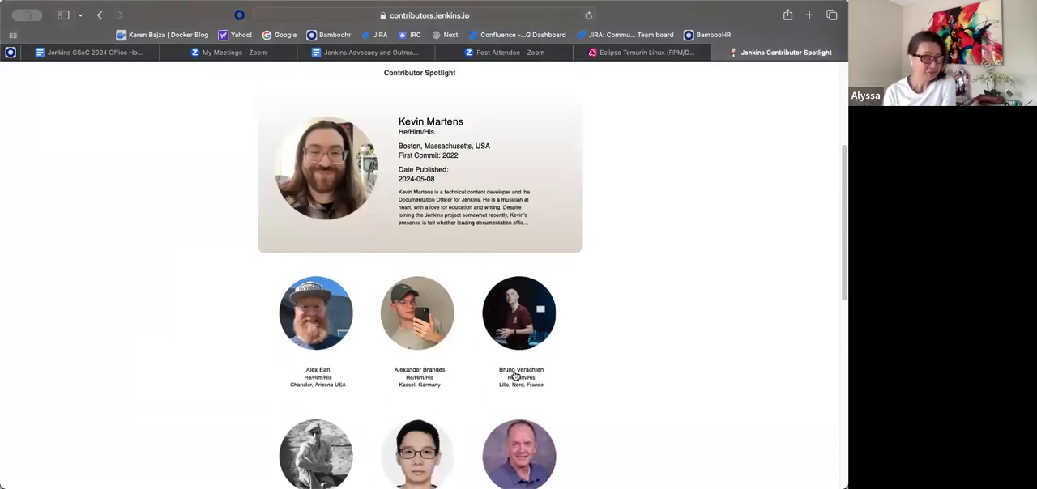
{"action": "scroll", "scroll_direction": "down", "scroll_amount": 3}
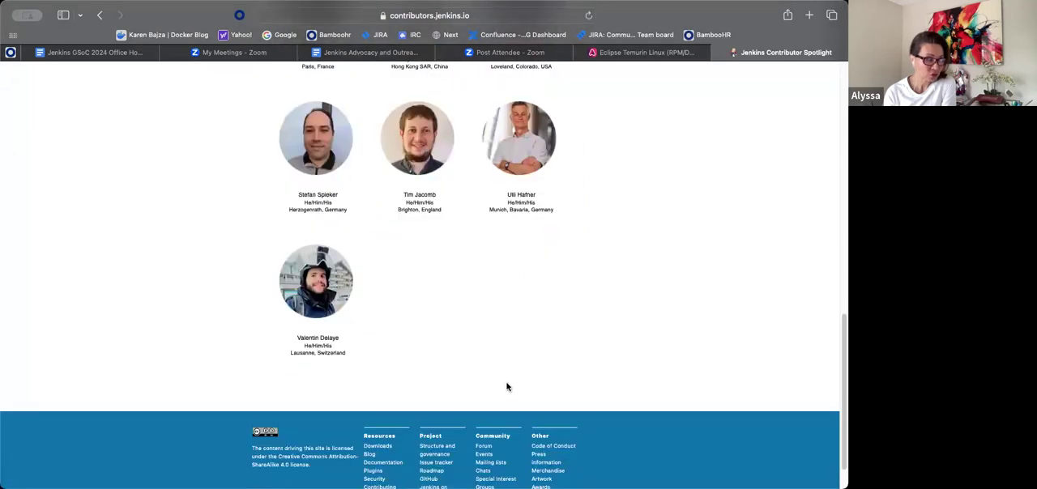
{"action": "mouse_move", "coordinate": [392, 388]}
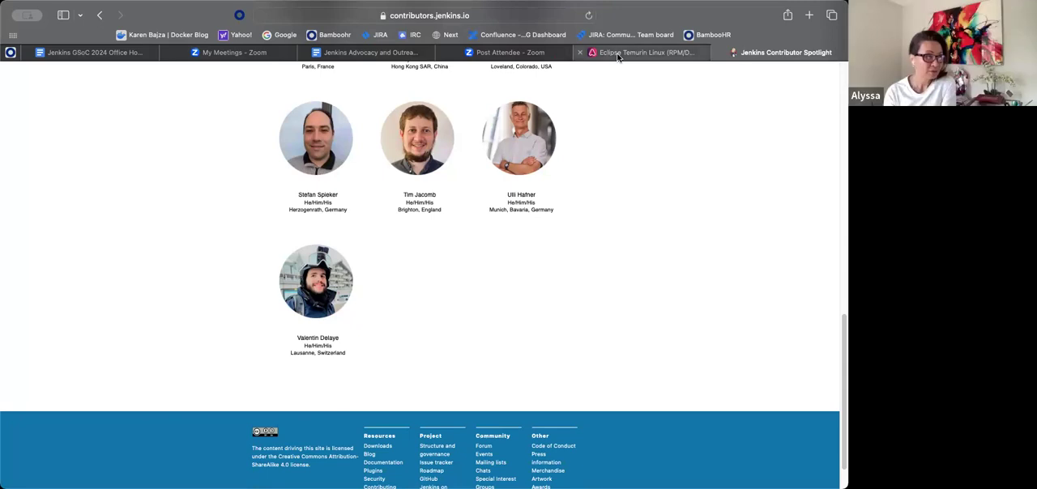
{"action": "left_click", "coordinate": [639, 52]}
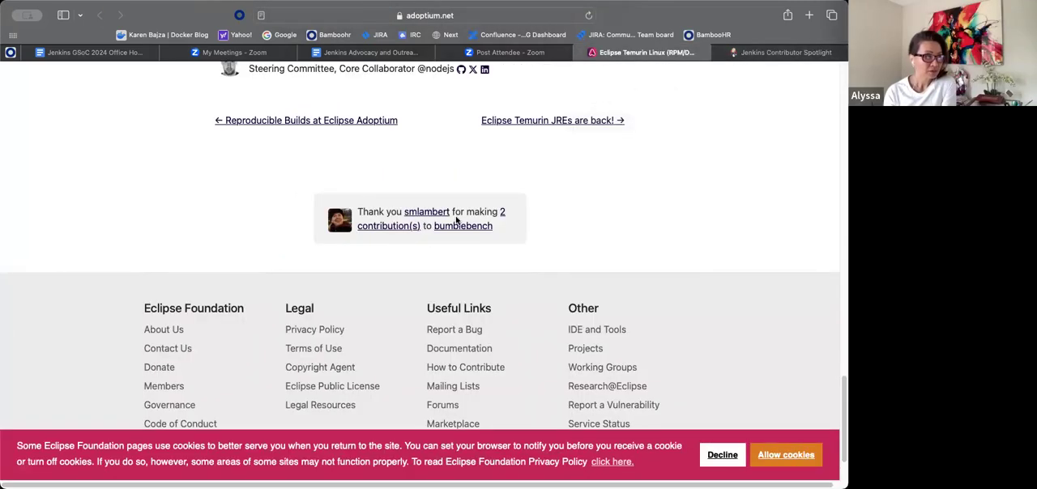
{"action": "left_click", "coordinate": [777, 53]}
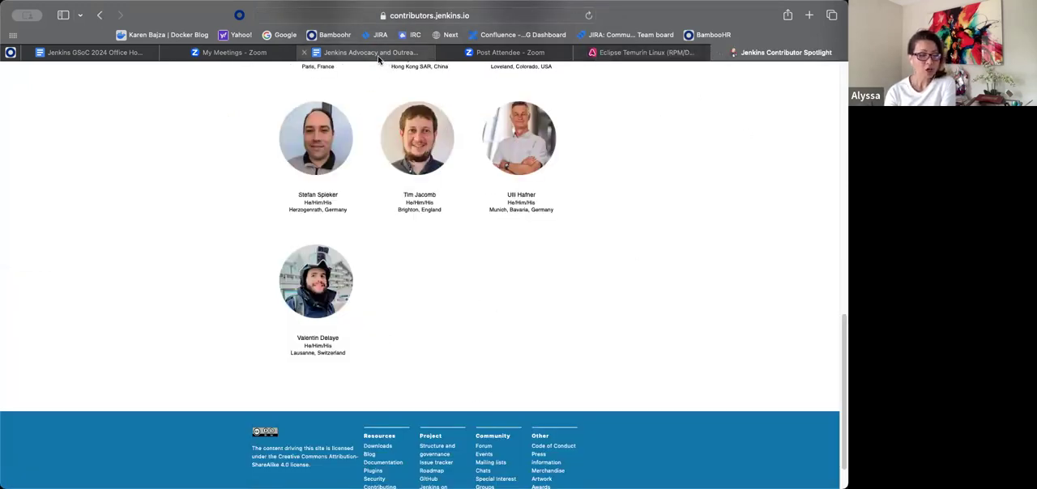
Switch back to the SIG Meeting Agenda document at the Adoptium Summit item.
{"action": "left_click", "coordinate": [370, 52]}
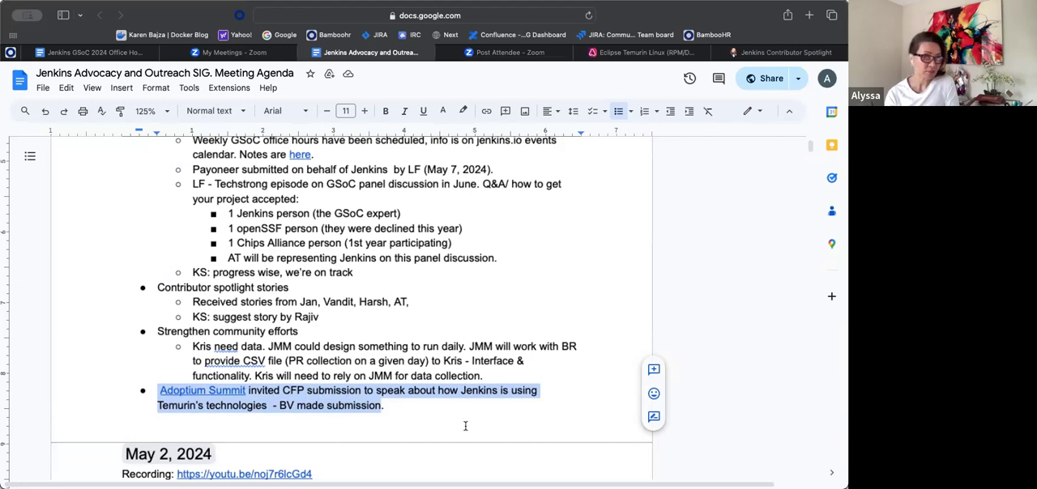
{"action": "mouse_move", "coordinate": [468, 417]}
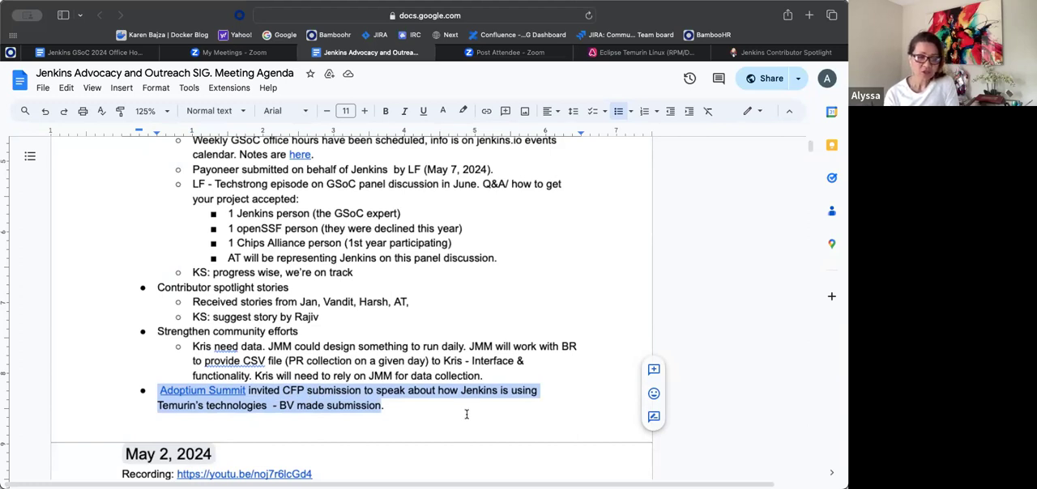
{"action": "mouse_move", "coordinate": [466, 410]}
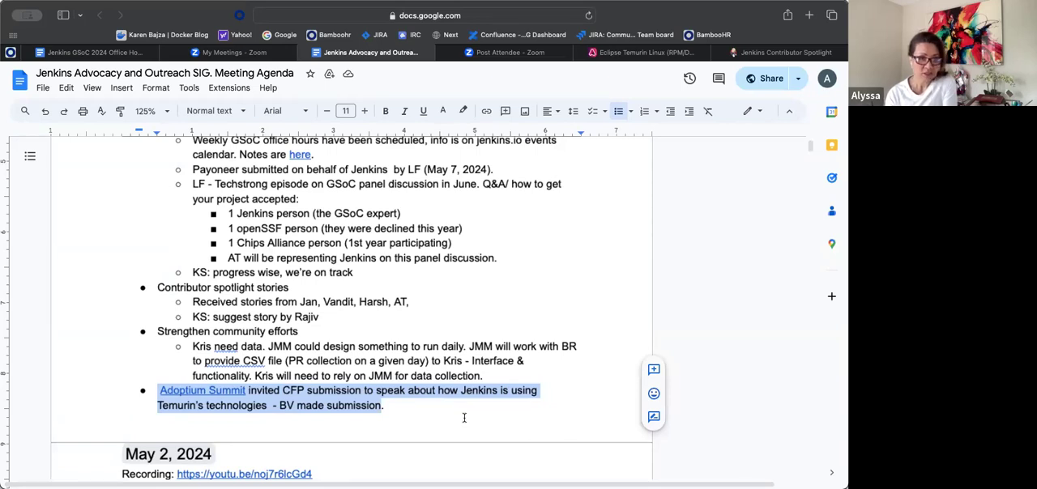
{"action": "mouse_move", "coordinate": [464, 411]}
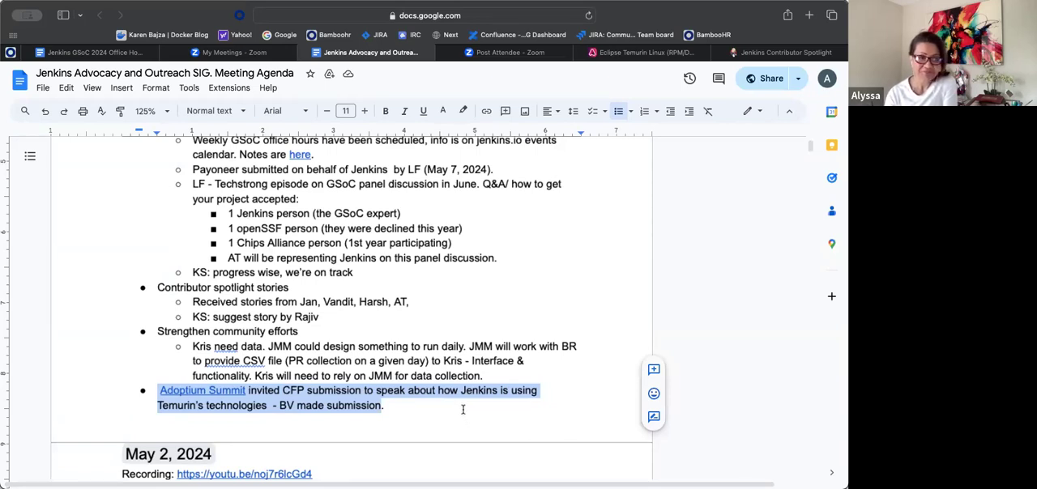